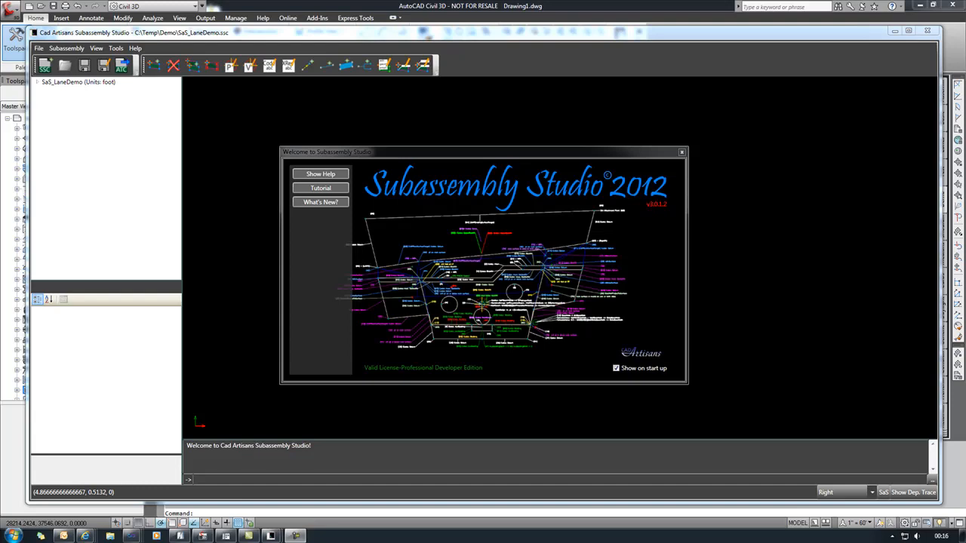
Dismiss the welcome screen, expand SaS_LaneDemo and NewLane, and select Subassembly Parameters
click(681, 152)
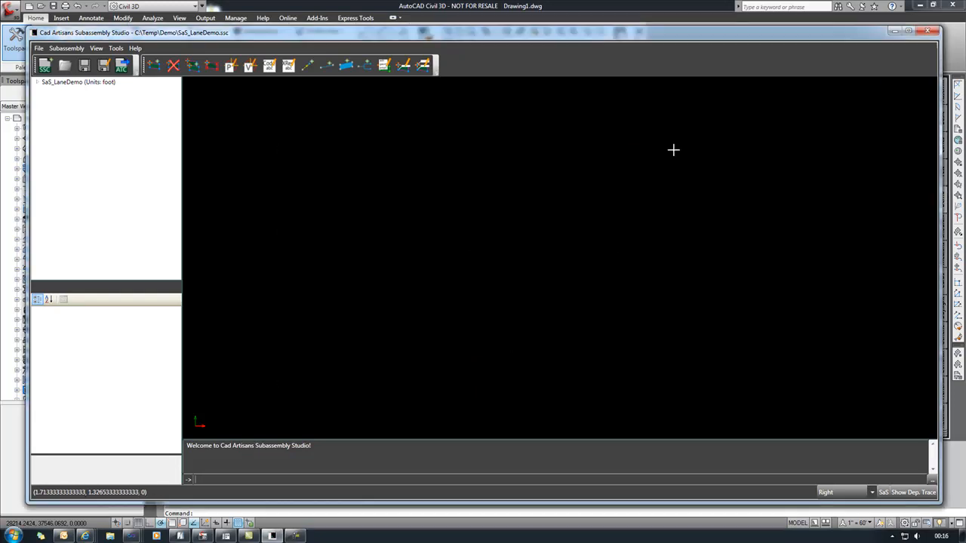
click(36, 82)
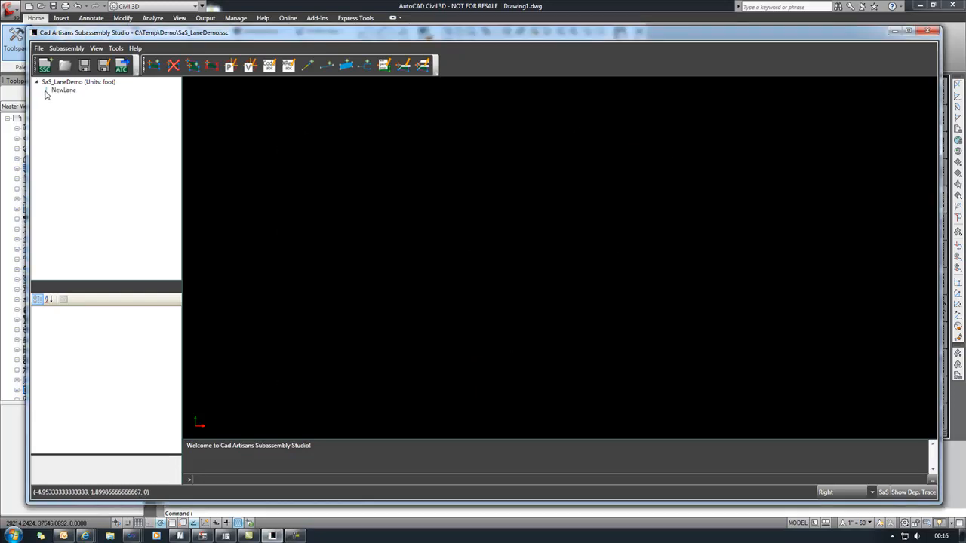
click(46, 90)
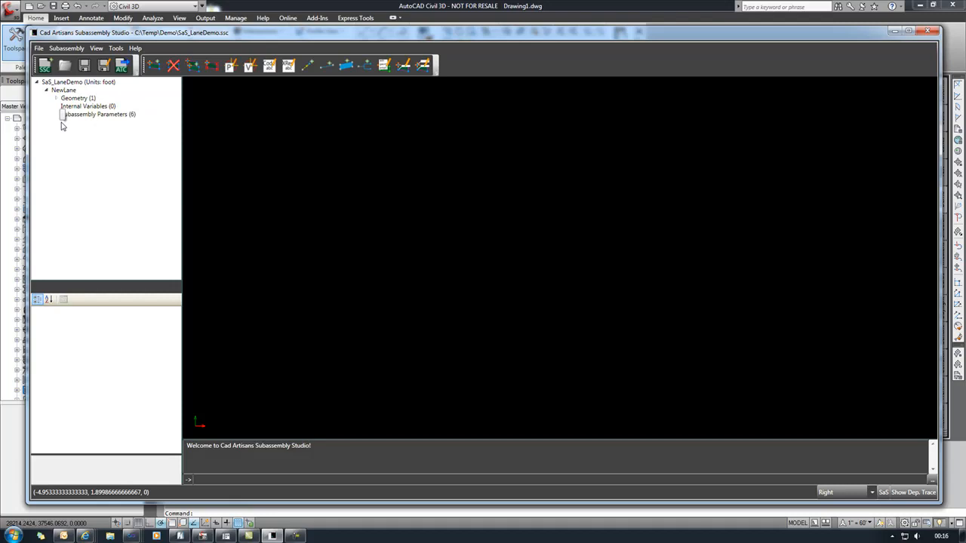
click(96, 114)
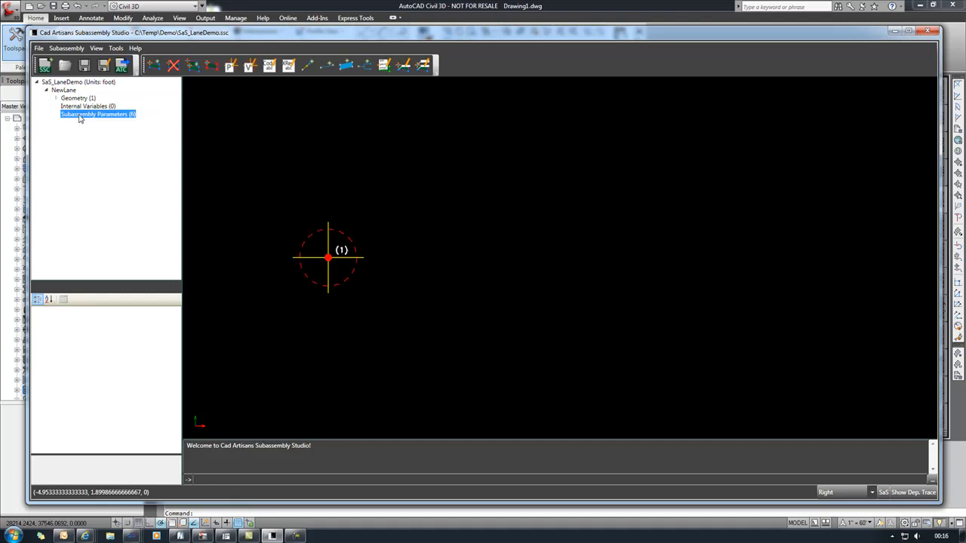
In the parameter editor, add ElevationTarget and OffsetTarget as NewLane target parameters
double_click(95, 114)
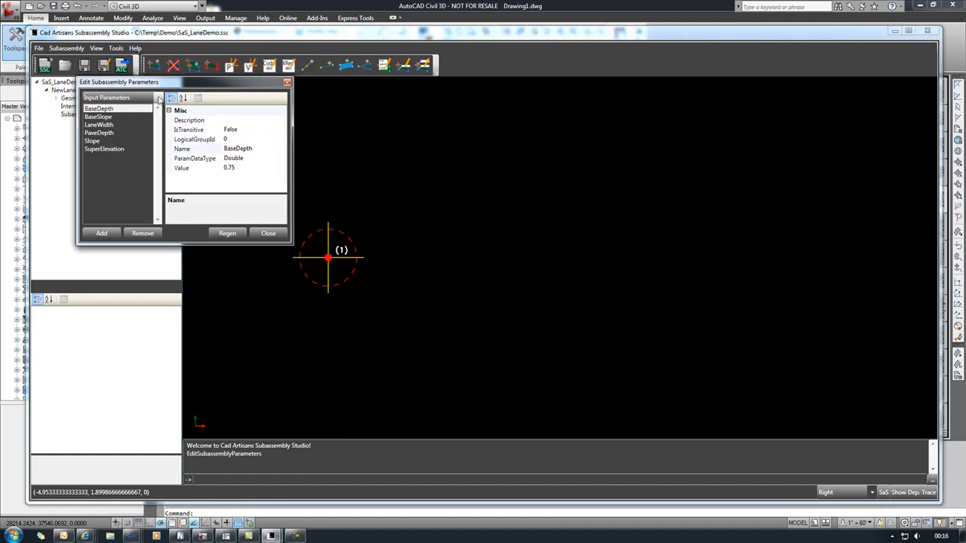
click(158, 98)
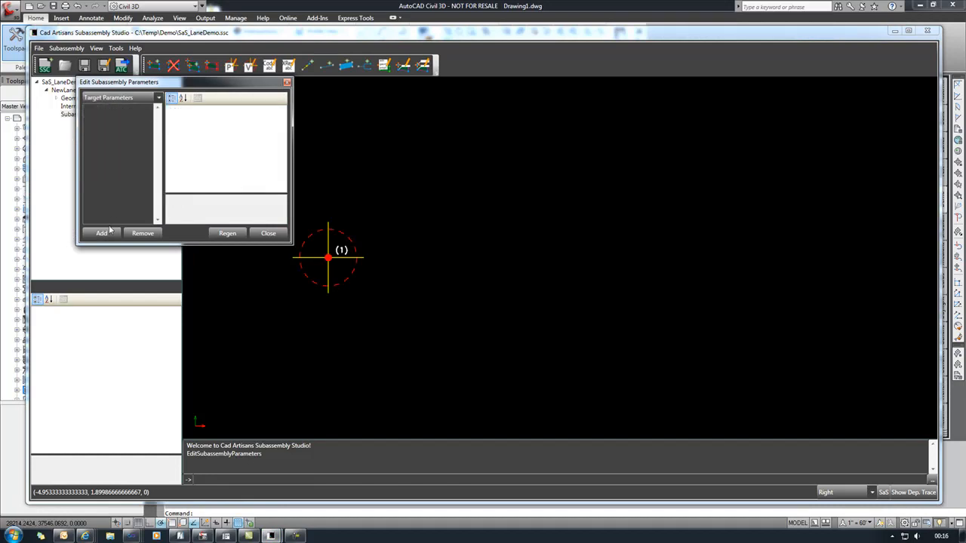
click(102, 232)
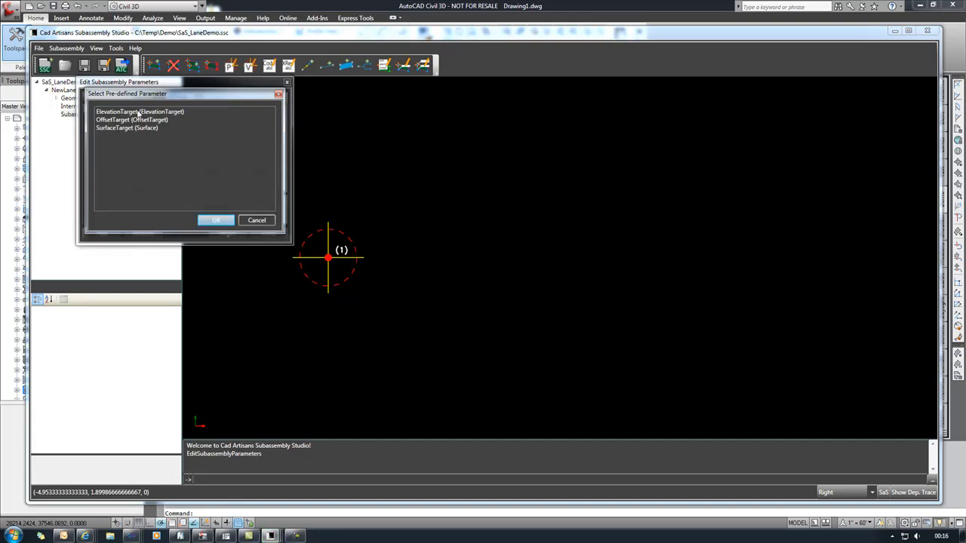
click(216, 219)
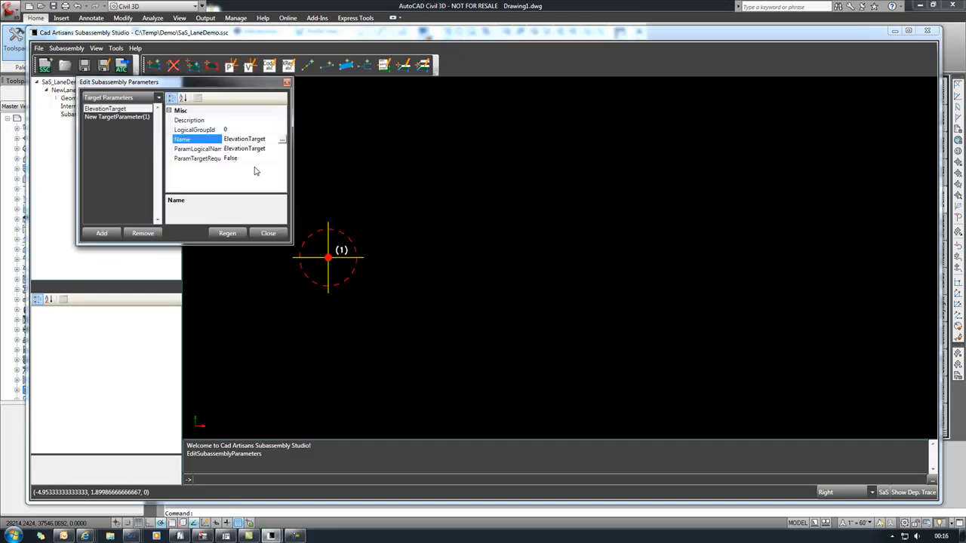
click(117, 116)
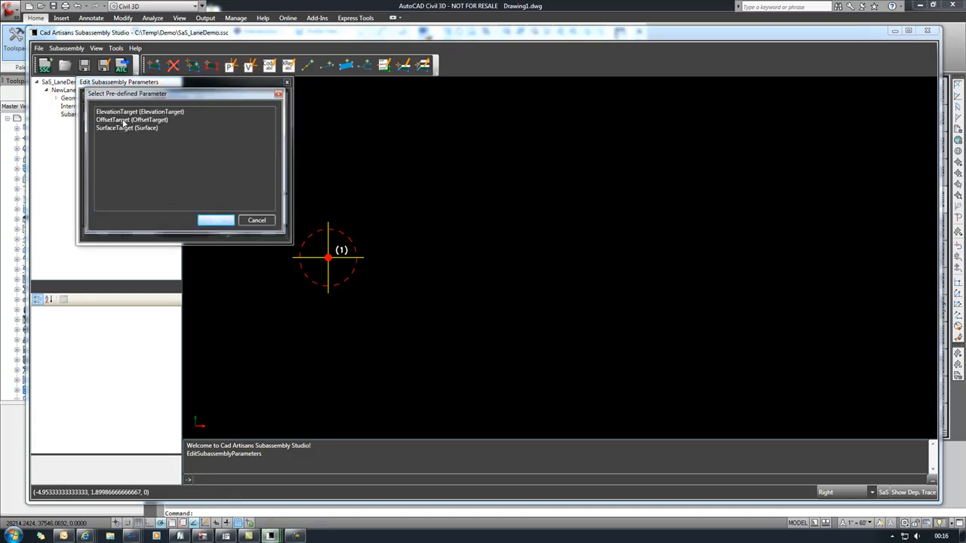
click(215, 219)
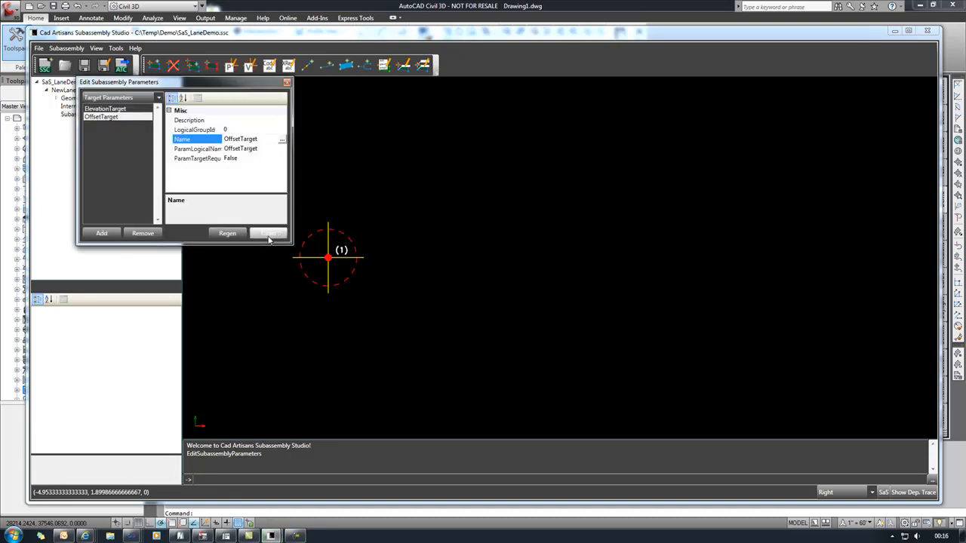
click(270, 233)
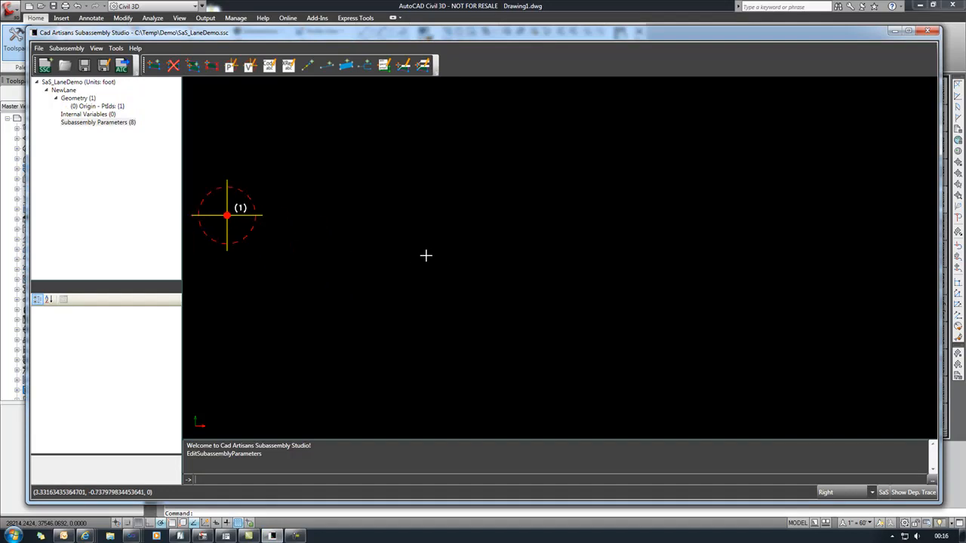
Add complex geometry coded shape Pave, upper links Top, Pave and lower link Base
right_click(426, 255)
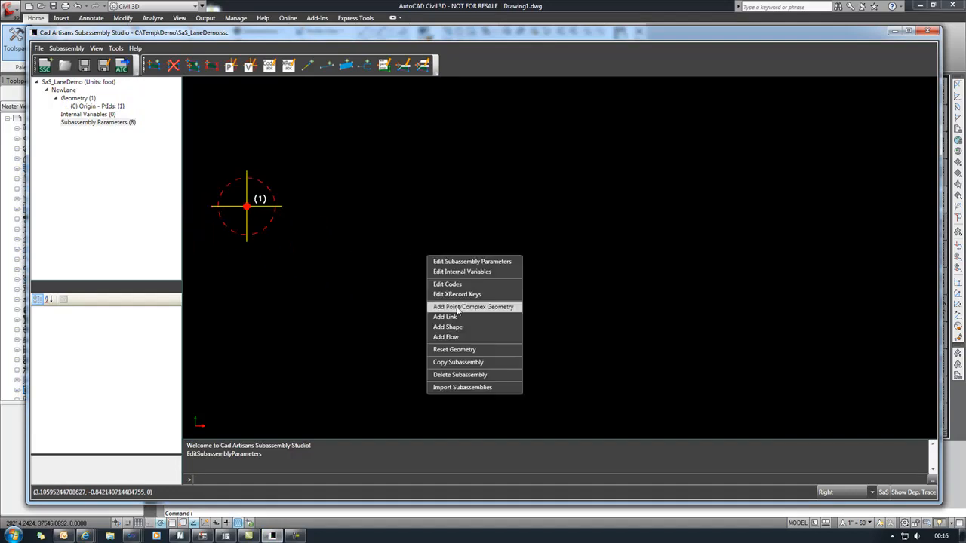
click(473, 306)
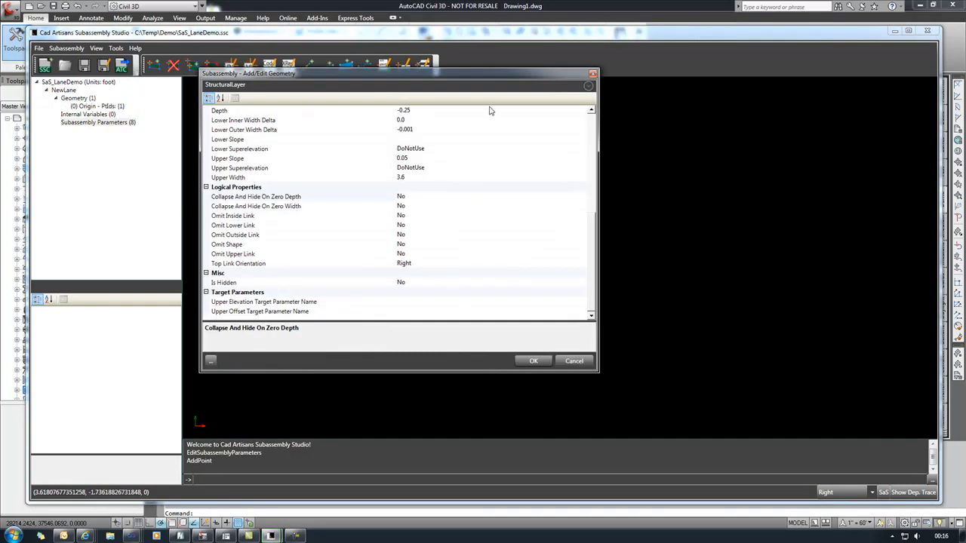
scroll(up, 3)
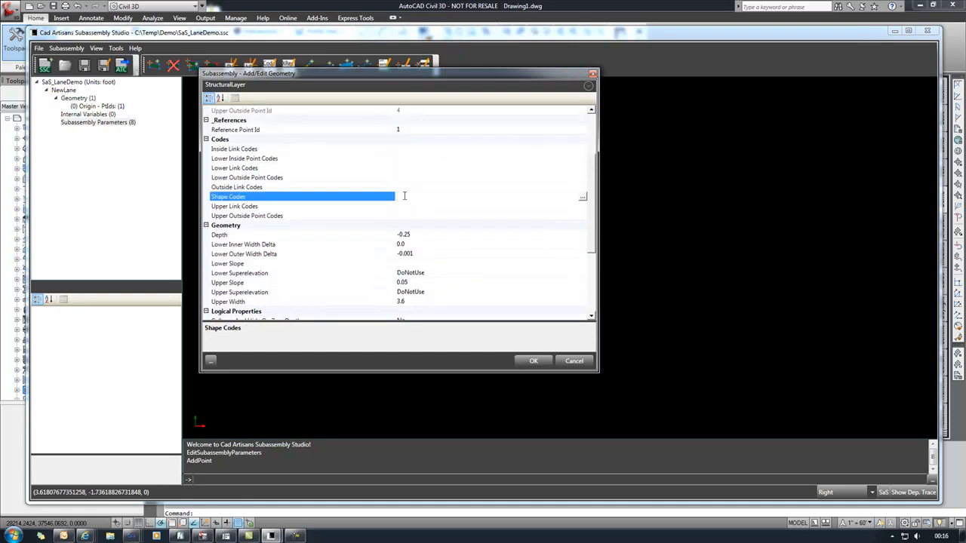
text(Pave)
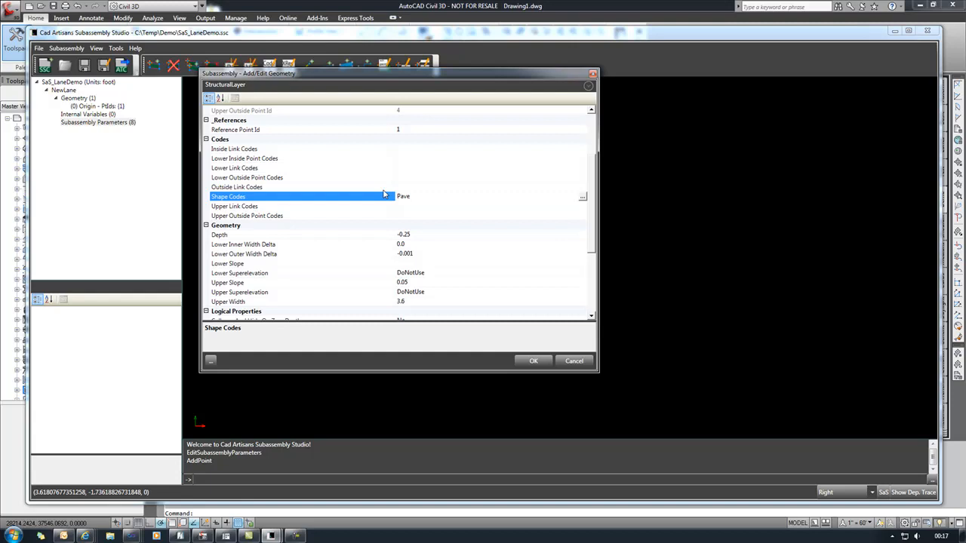
mouse_move(408, 205)
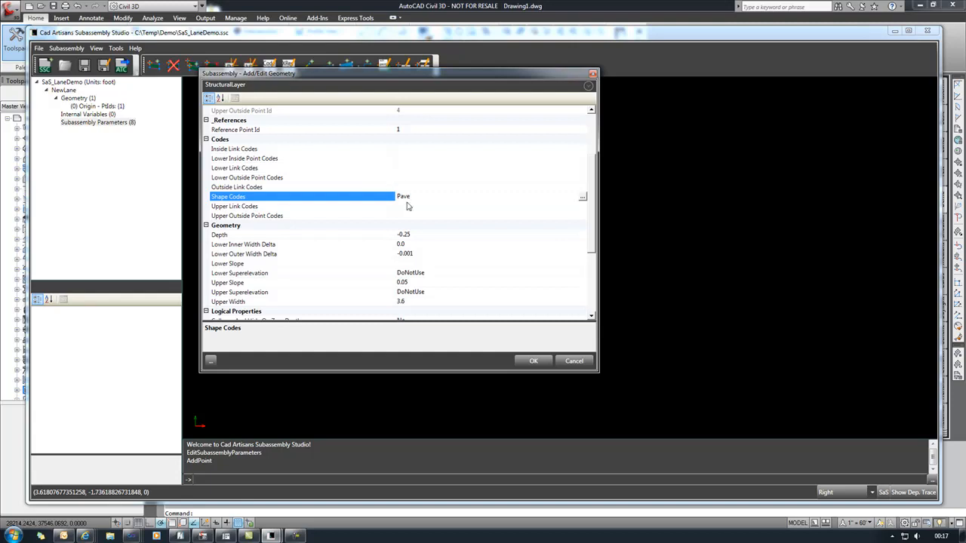
click(247, 216)
text(Top,)
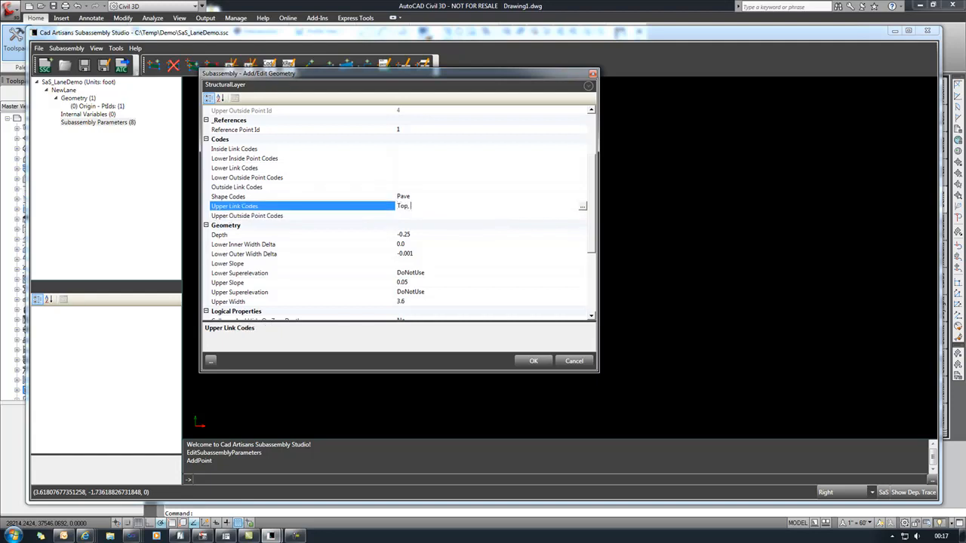
text(Pave)
click(491, 168)
text(Base)
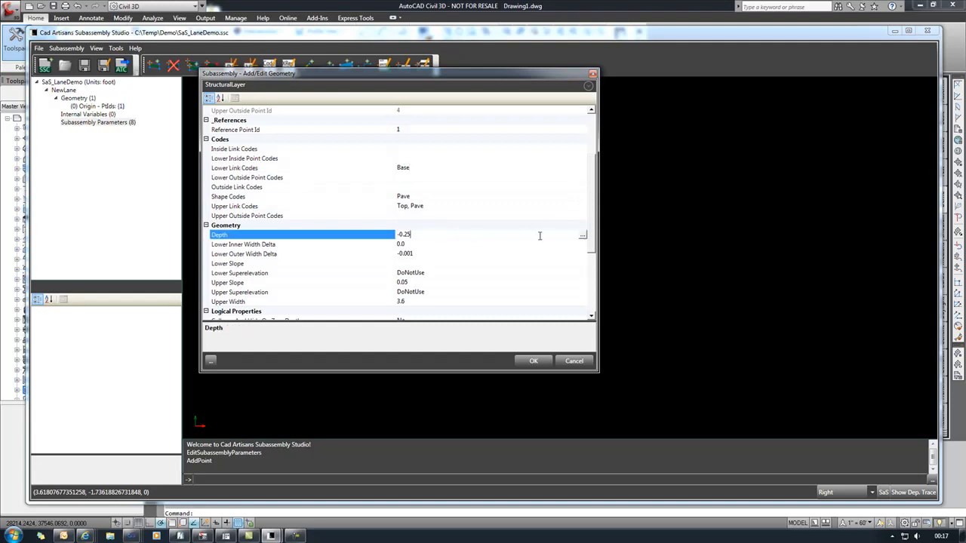
Link the layer depth to negative PaveDepth and the upper slope to Slope
click(582, 234)
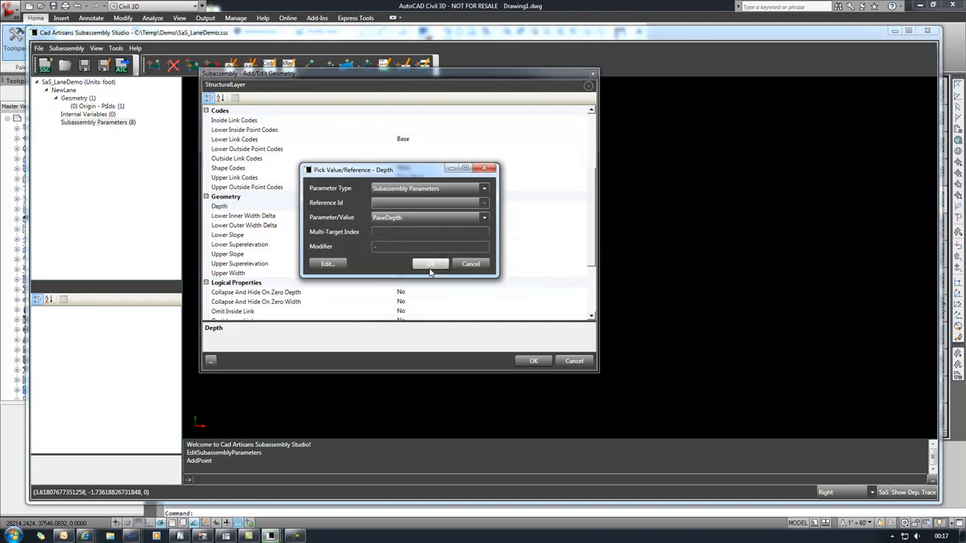
click(430, 263)
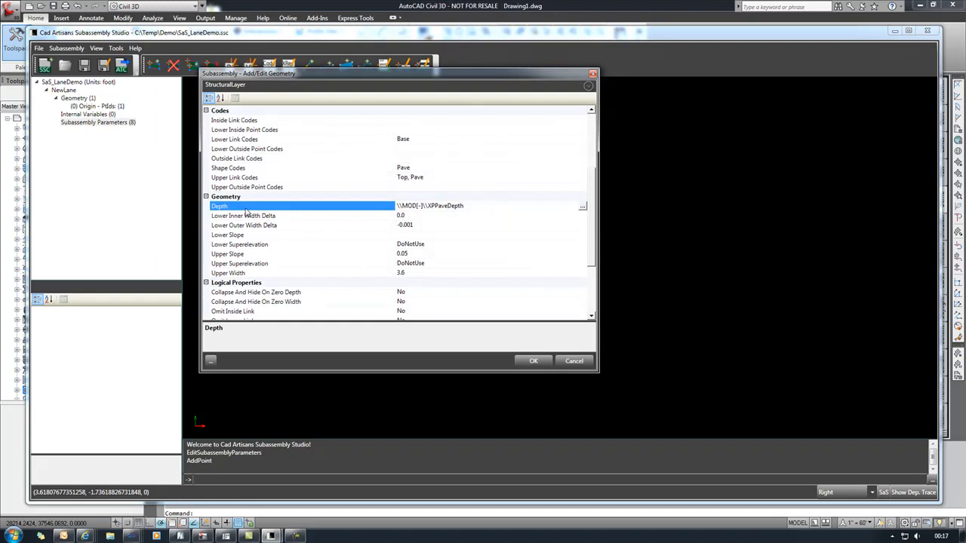
mouse_move(412, 247)
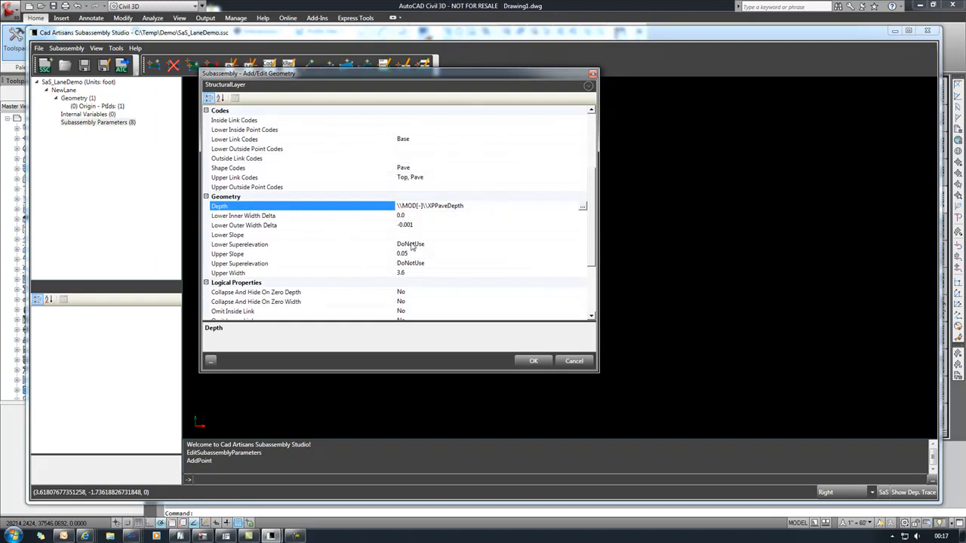
click(302, 253)
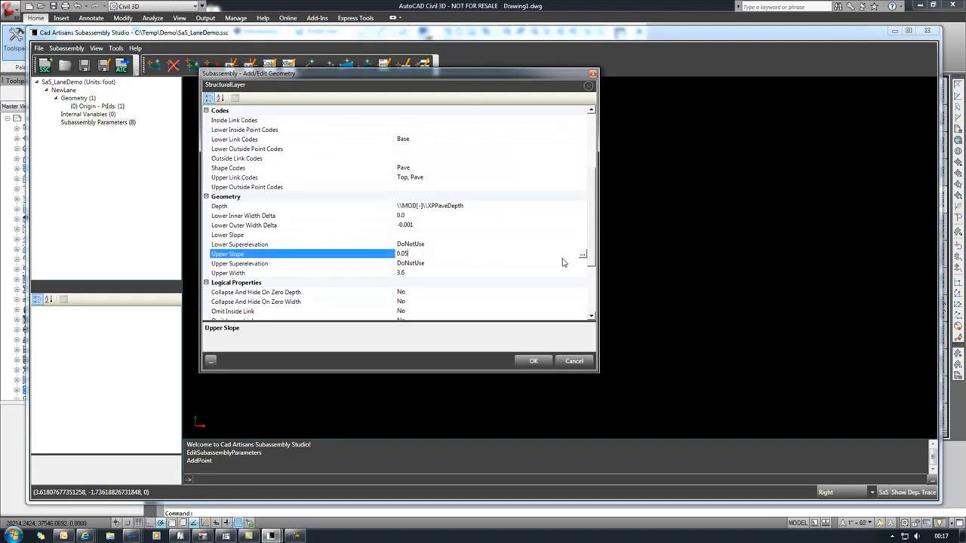
click(583, 252)
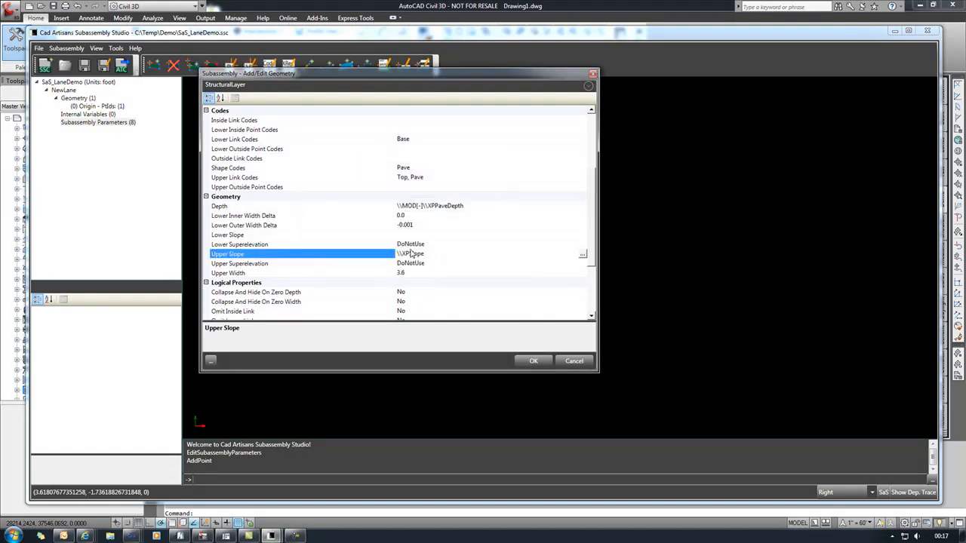
Tie upper superelevation to SuperElevation and upper width to LaneWidth, then save the layer
click(239, 264)
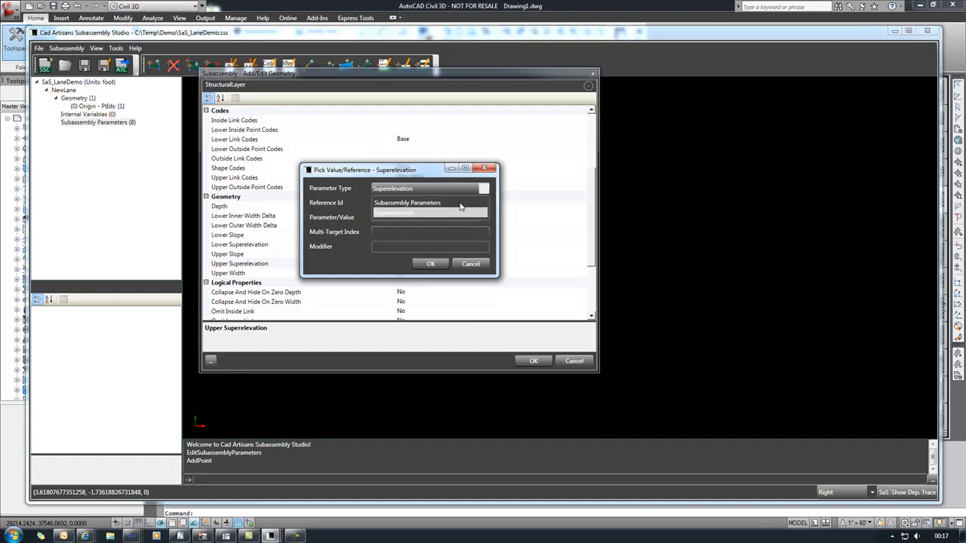
click(482, 189)
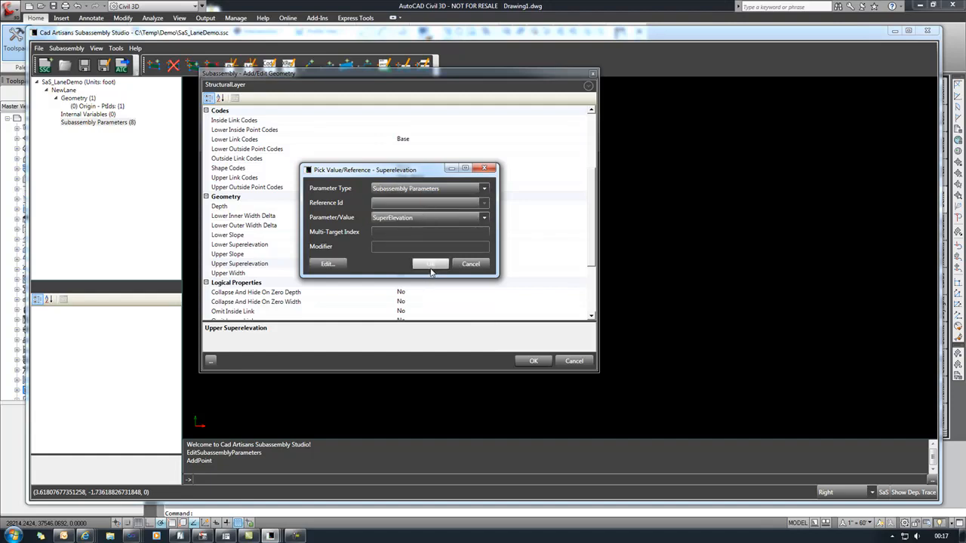
click(430, 263)
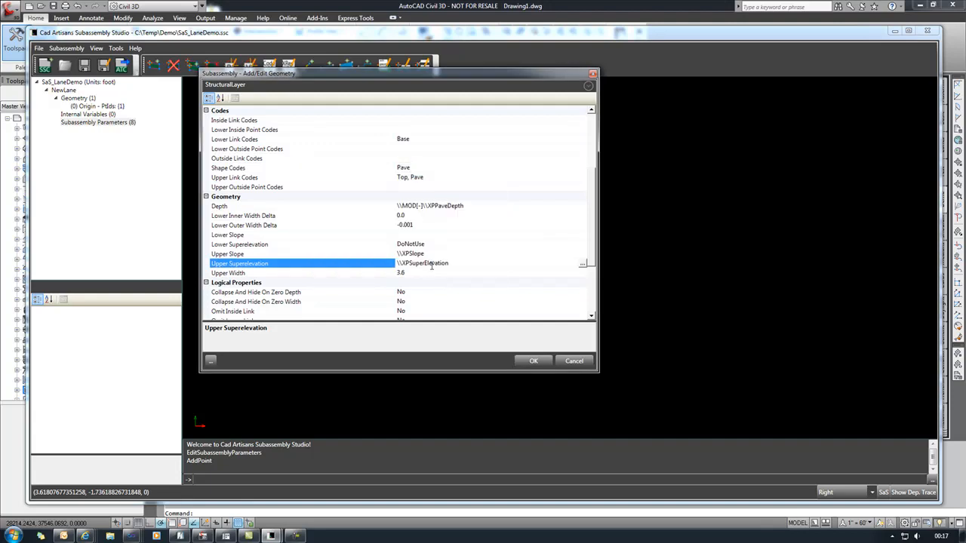
scroll(down, 3)
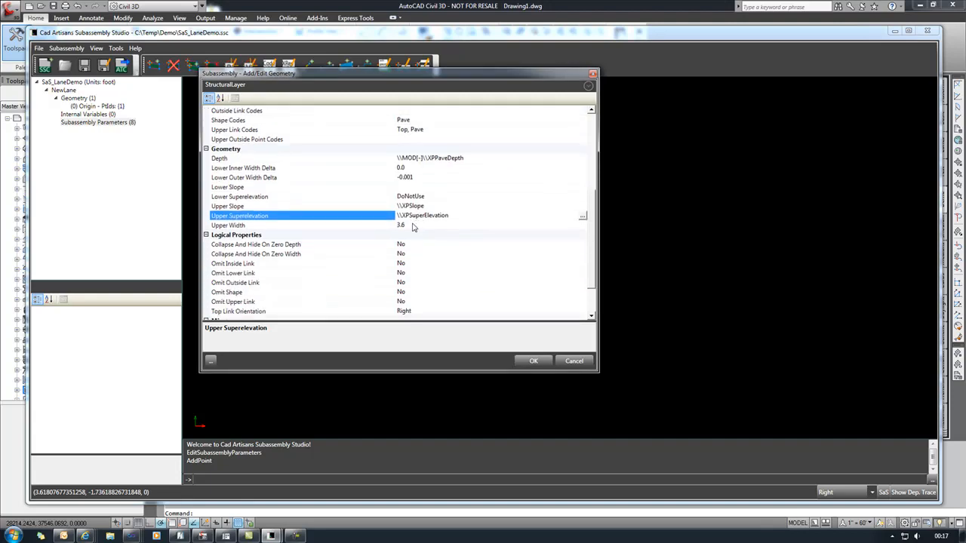
click(582, 225)
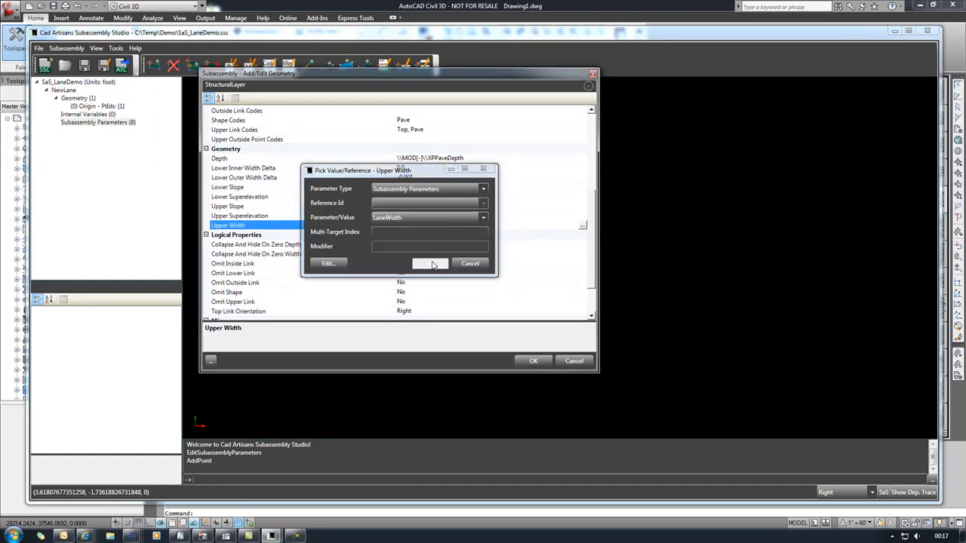
click(429, 263)
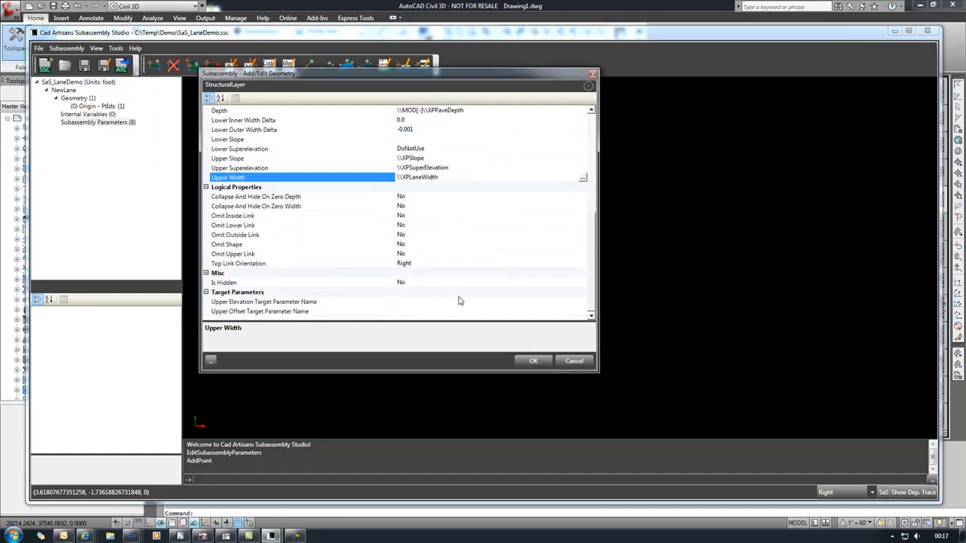
click(583, 302)
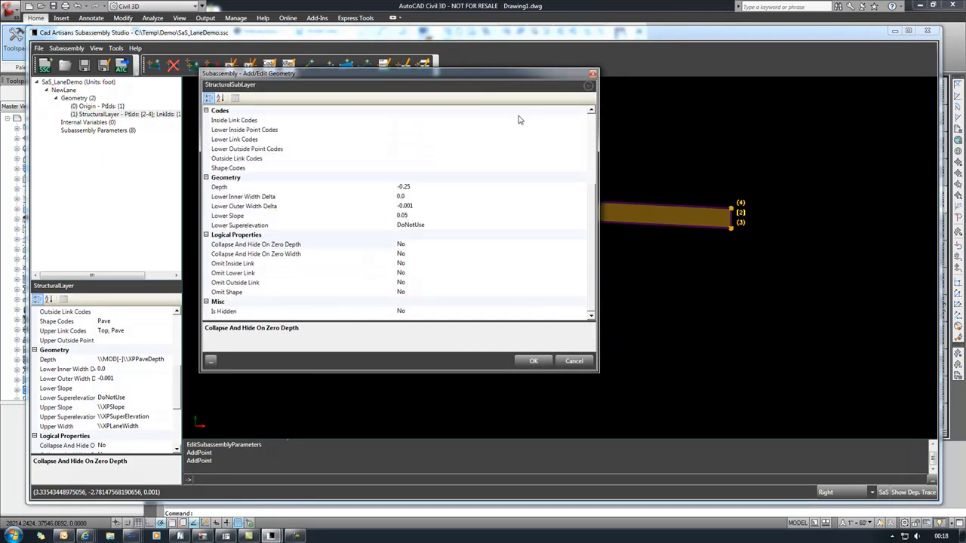
mouse_move(594, 232)
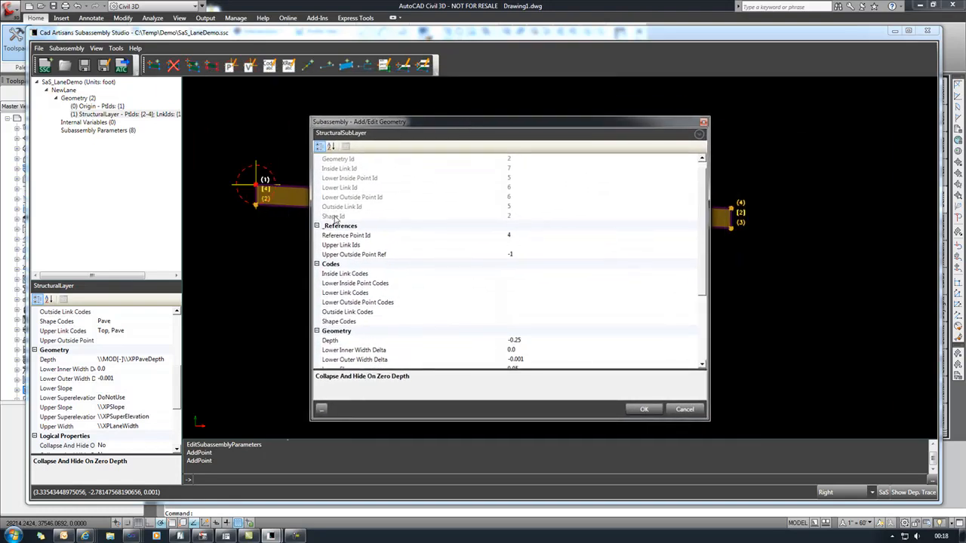
Define a StructuralSubLayer at point 2, link 3, coded Datum, depth -BaseDepth, slope BaseSlope
click(411, 235)
text(2)
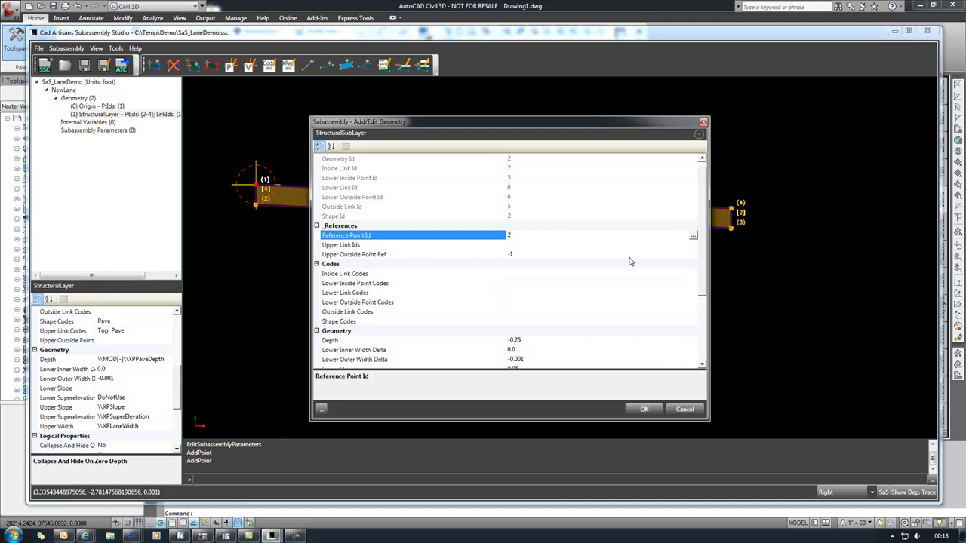
click(413, 254)
text(3)
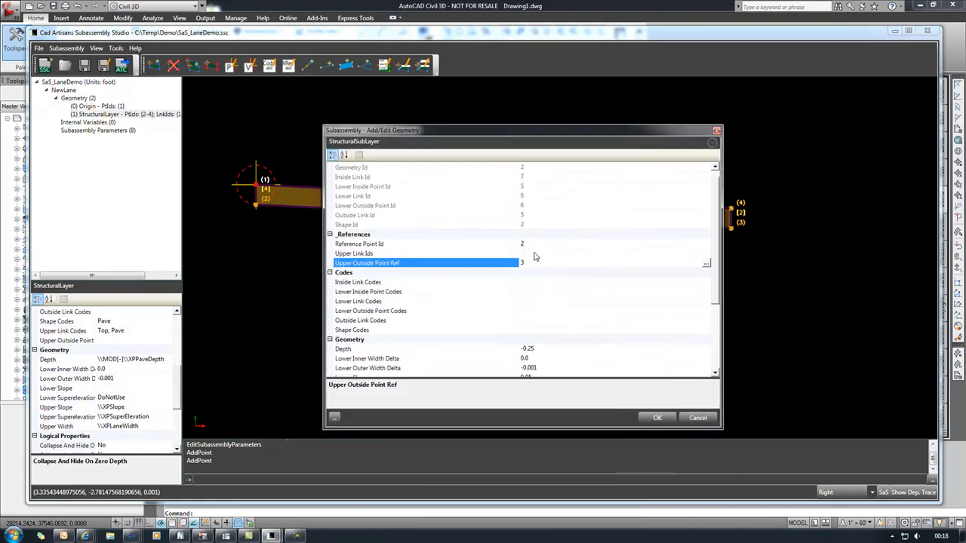
click(426, 253)
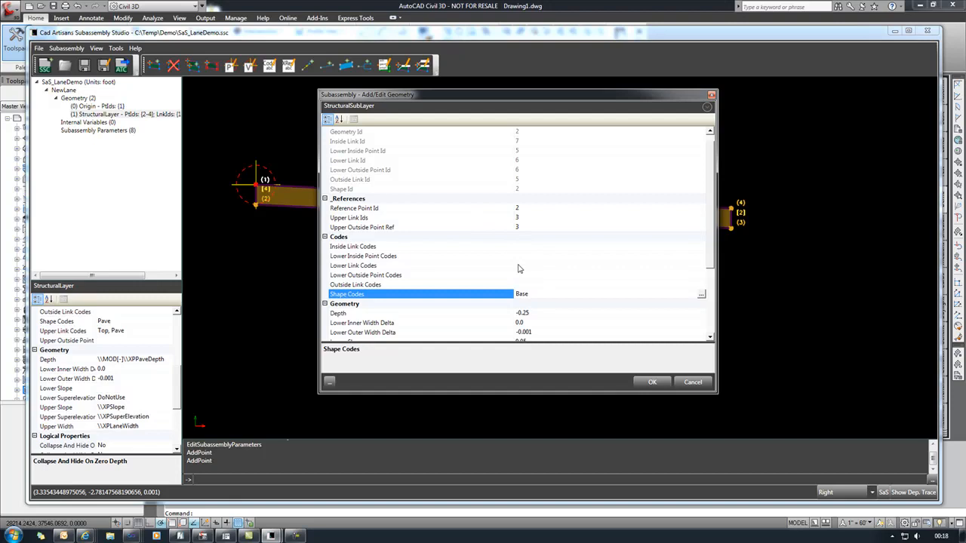
click(420, 265)
text(Datum)
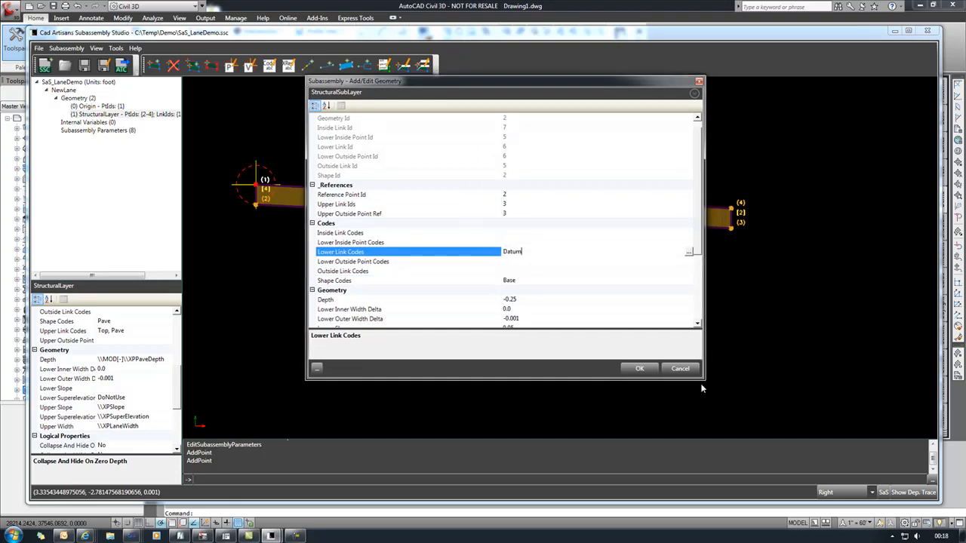
scroll(down, 3)
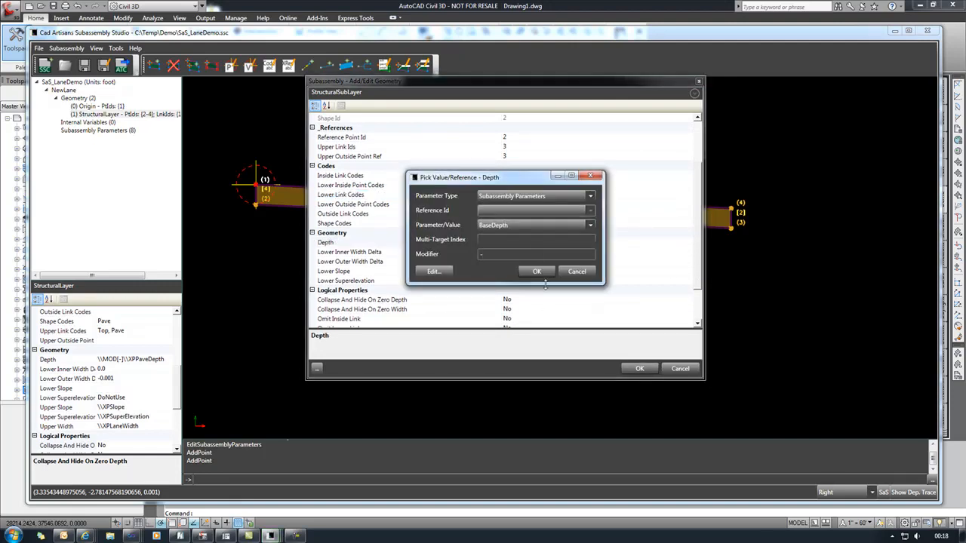
click(537, 271)
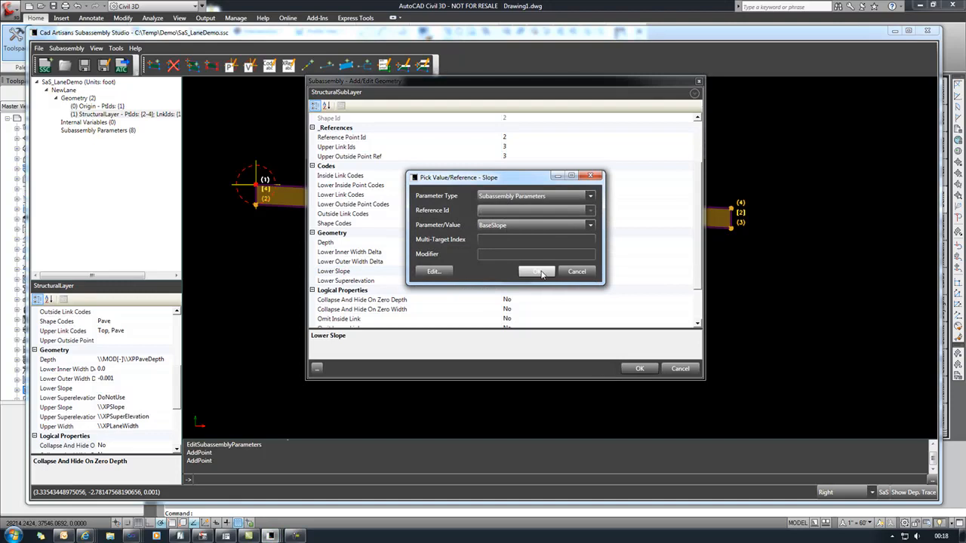
click(535, 271)
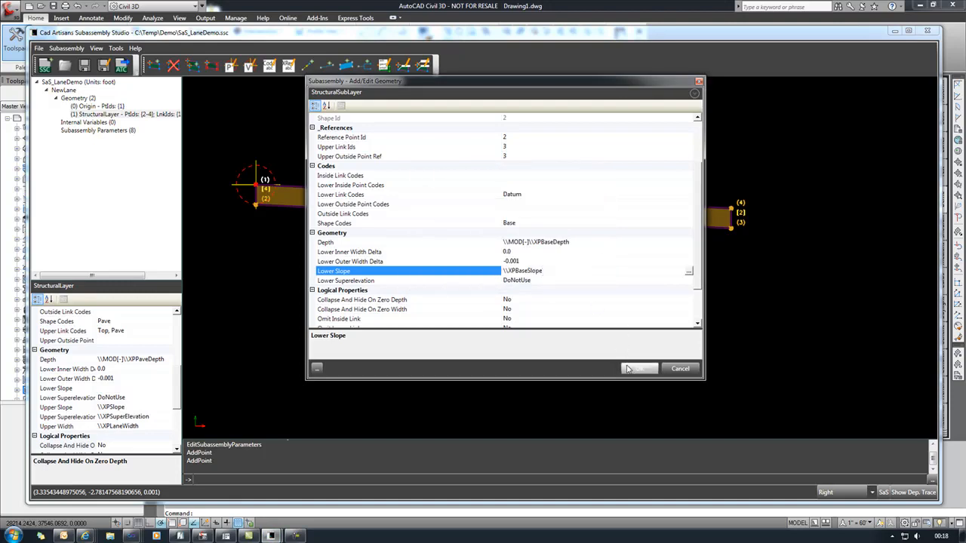
click(638, 368)
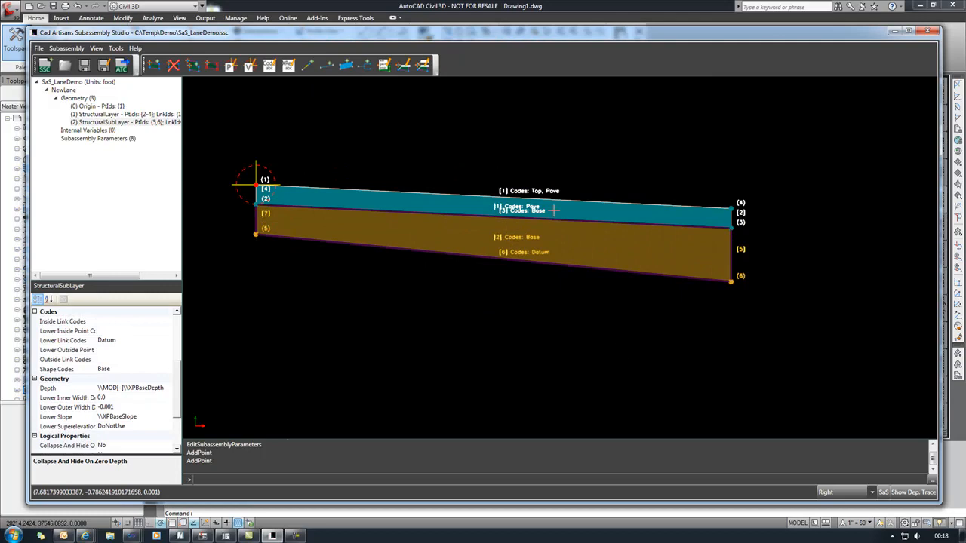
mouse_move(528, 181)
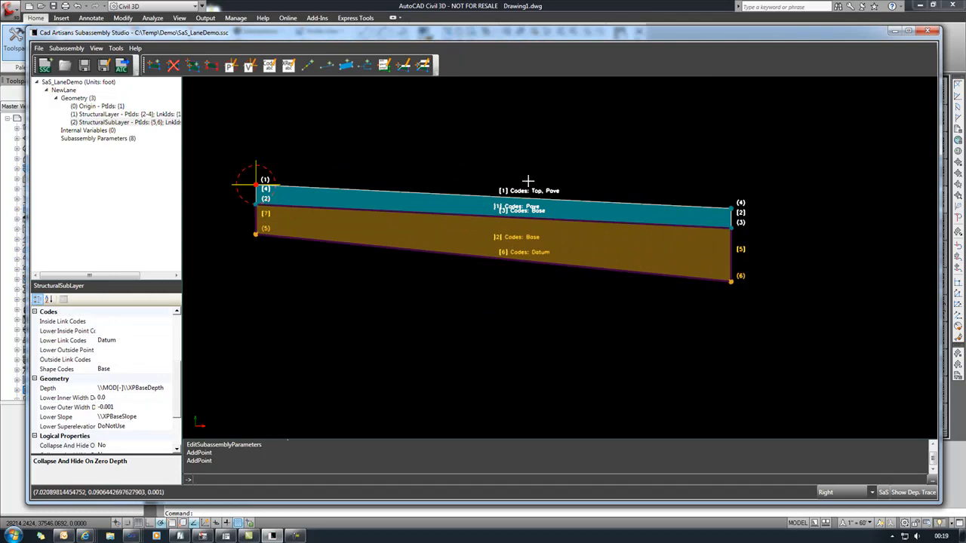
Open the Export Options dialog from the Export Catalog toolbar button
click(122, 65)
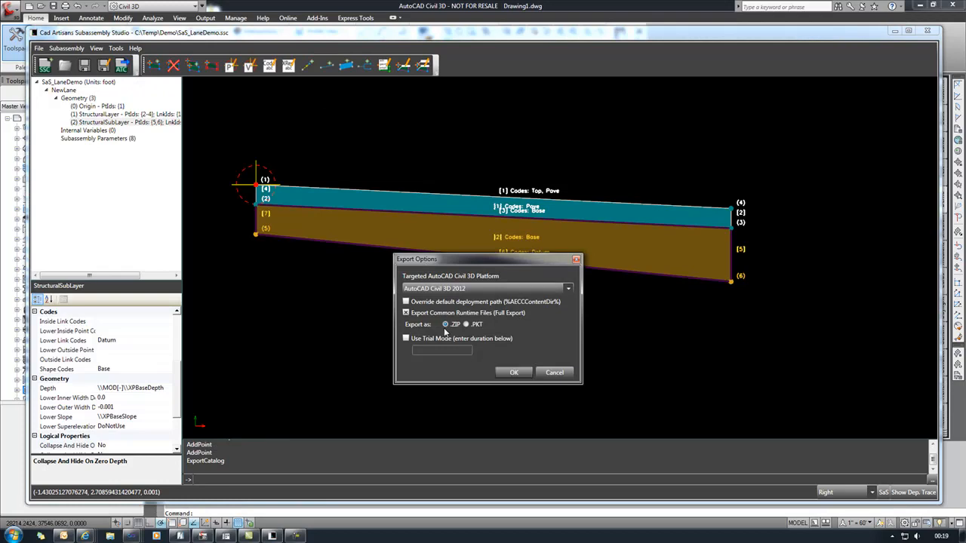
Target AutoCAD Civil 3D 2012 and save the export as SaS_LaneDemo.zip
click(567, 289)
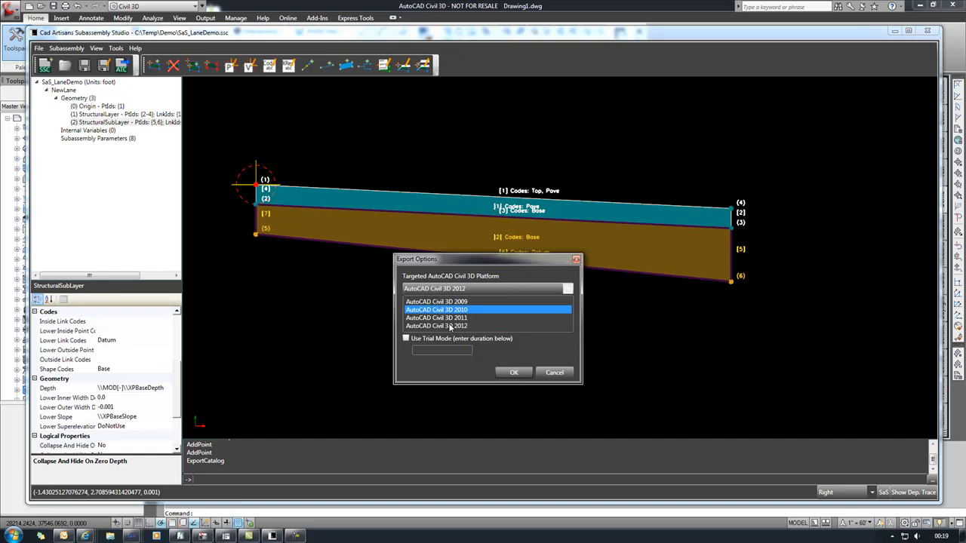
click(436, 325)
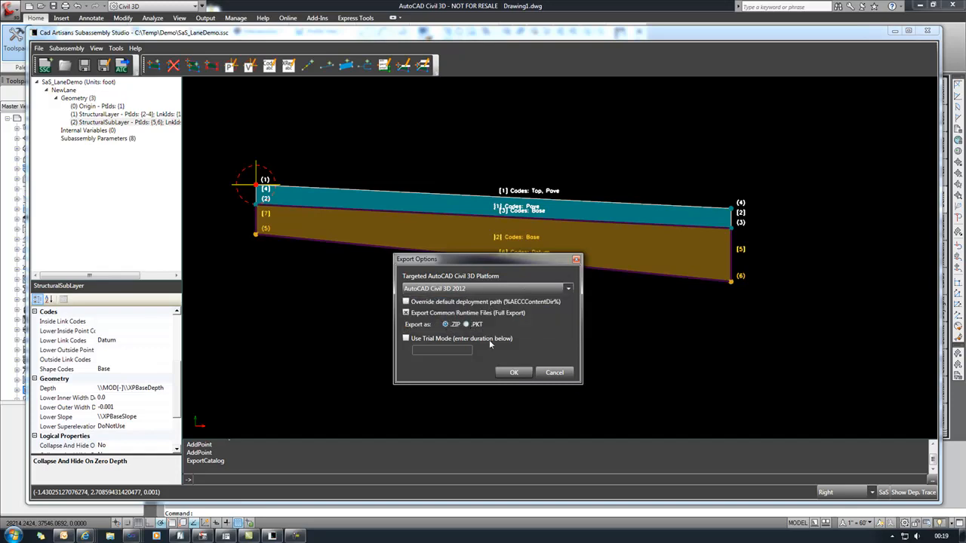
click(514, 372)
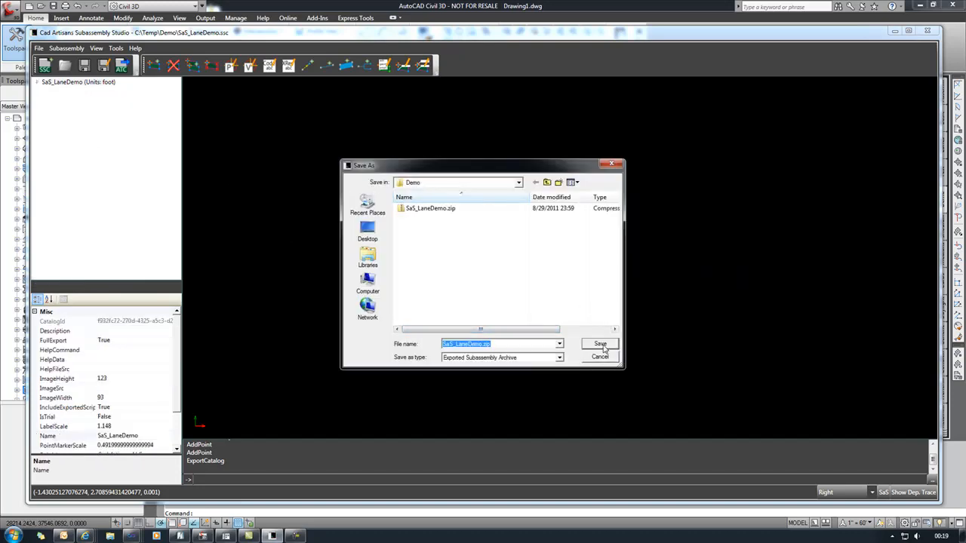
click(598, 344)
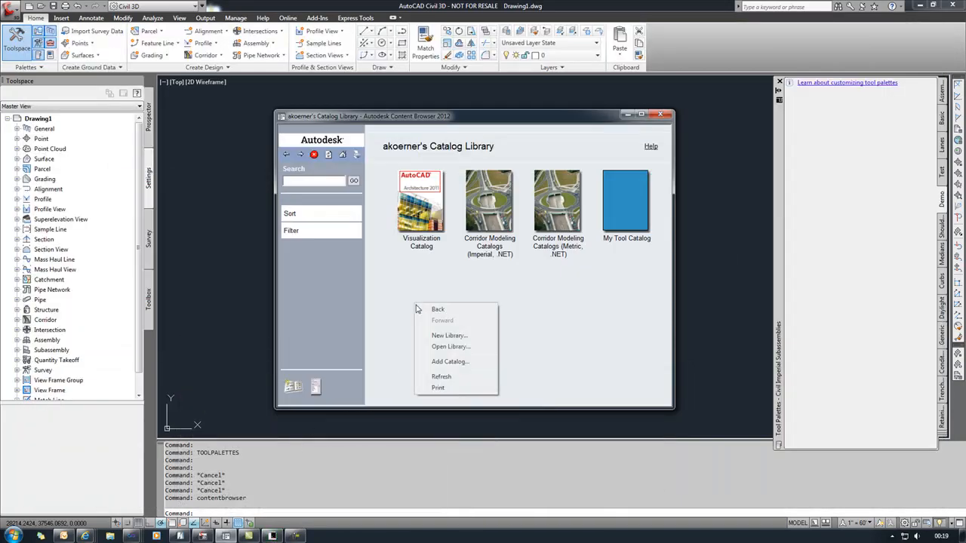
Add the SaS_LaneDemo.atc catalog to the Content Browser library, then close the browser
click(450, 361)
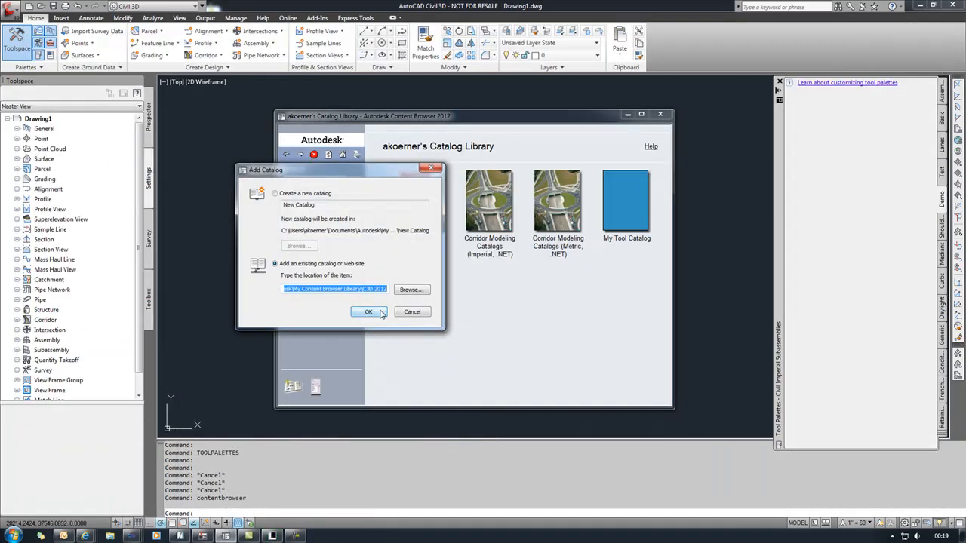
click(412, 289)
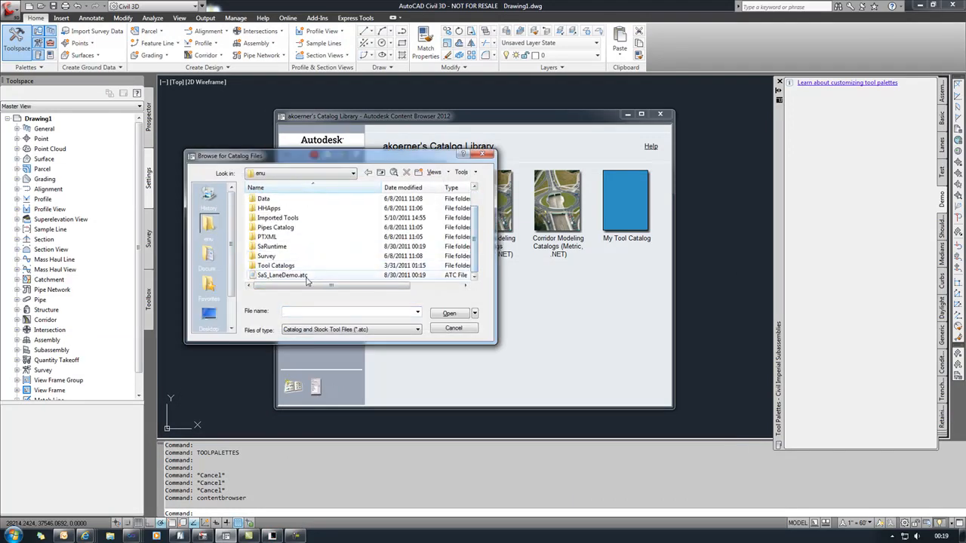
click(453, 328)
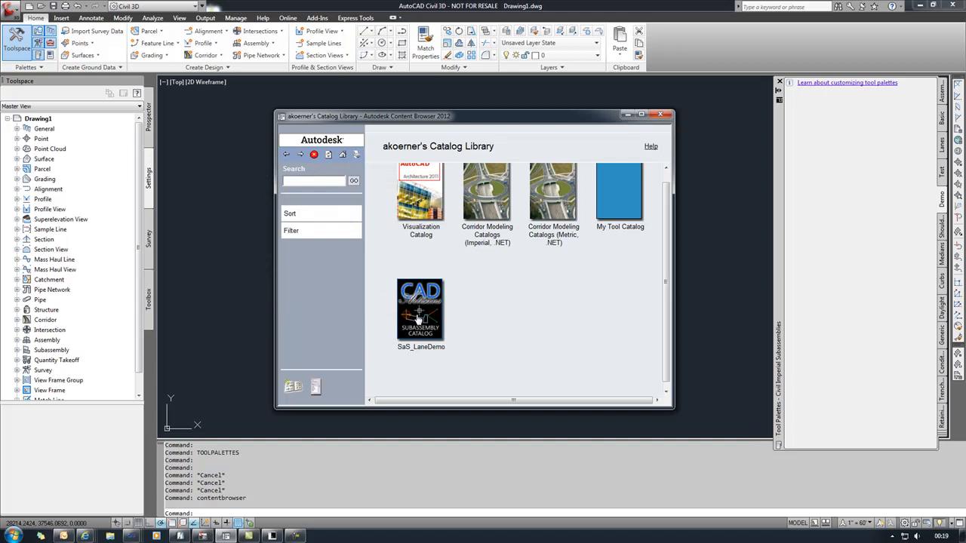
double_click(420, 309)
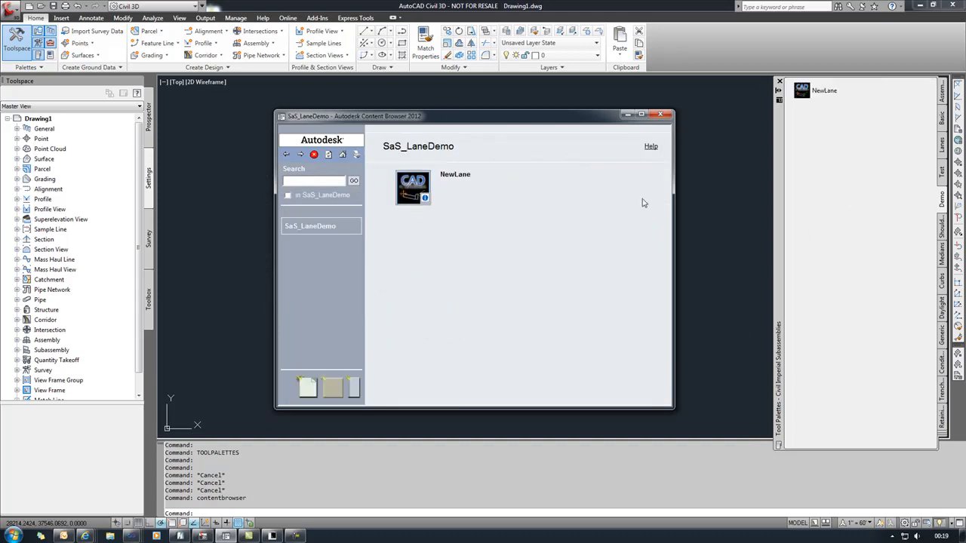
click(668, 115)
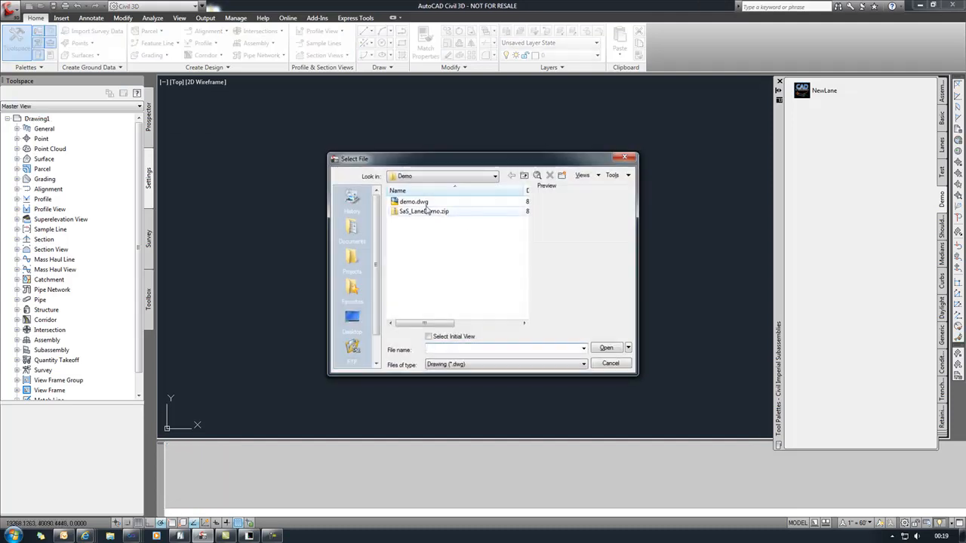
Open demo.dwg and pick NewLane from the tool palette with its side set to Left
double_click(413, 201)
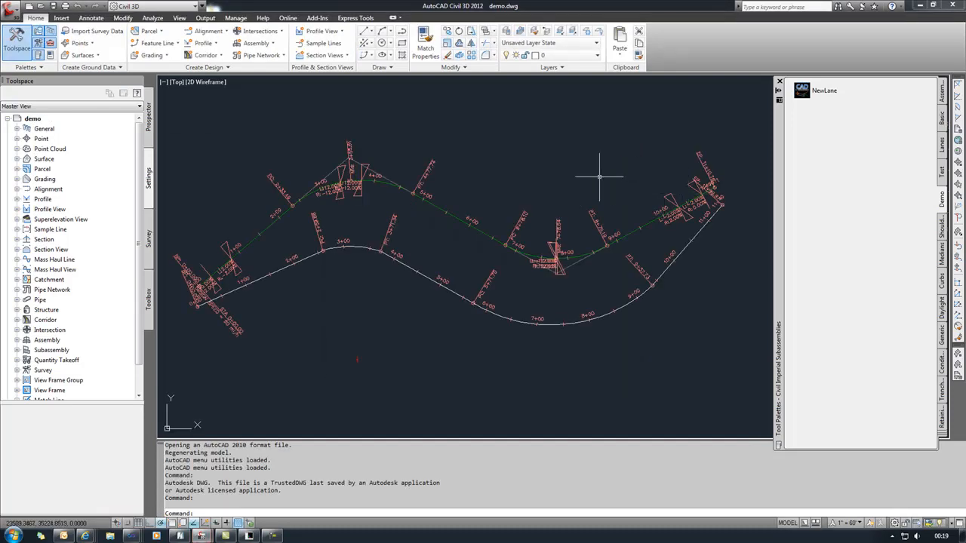
mouse_move(475, 252)
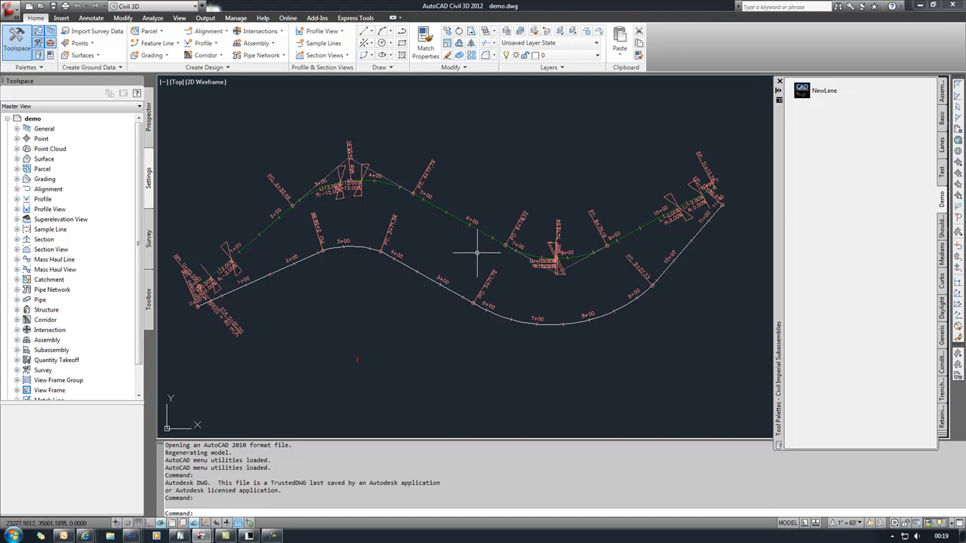
mouse_move(326, 390)
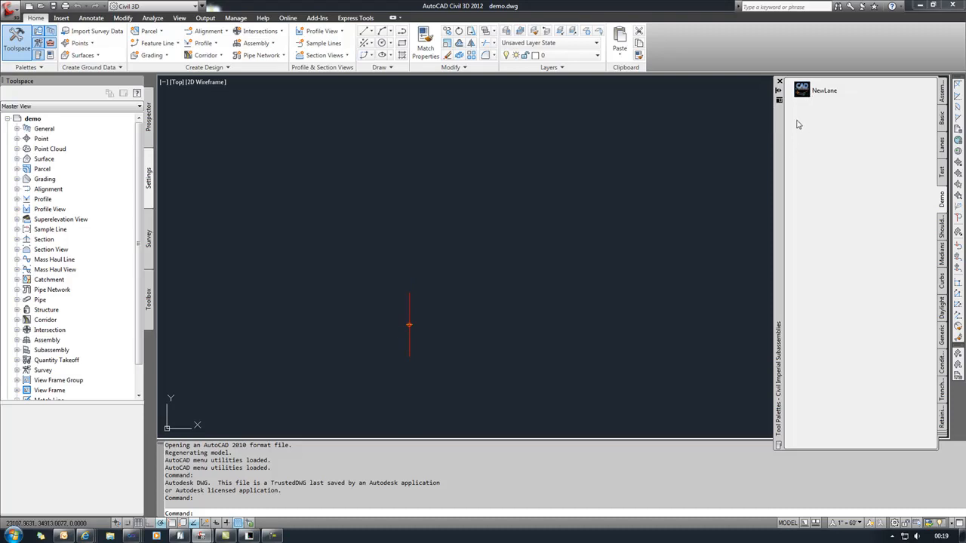
click(802, 89)
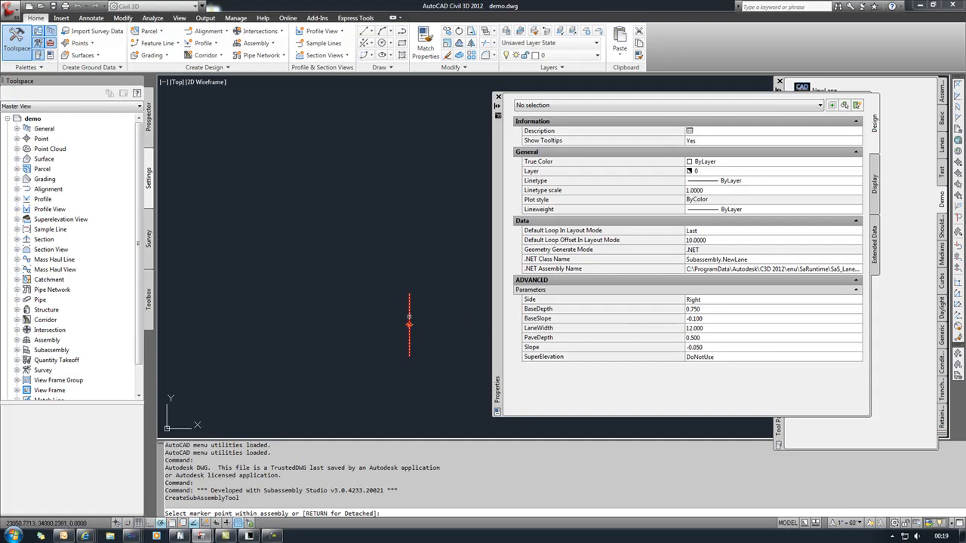
click(772, 300)
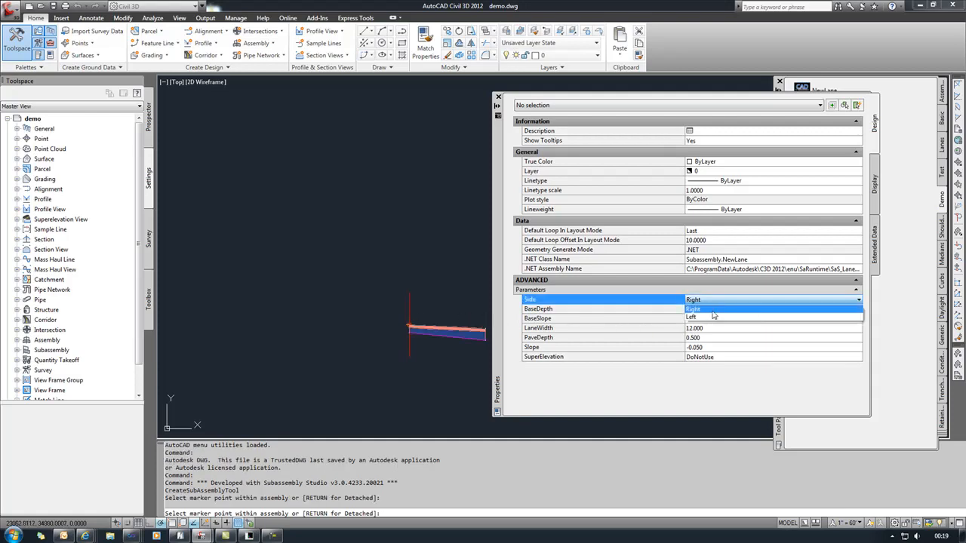
click(694, 308)
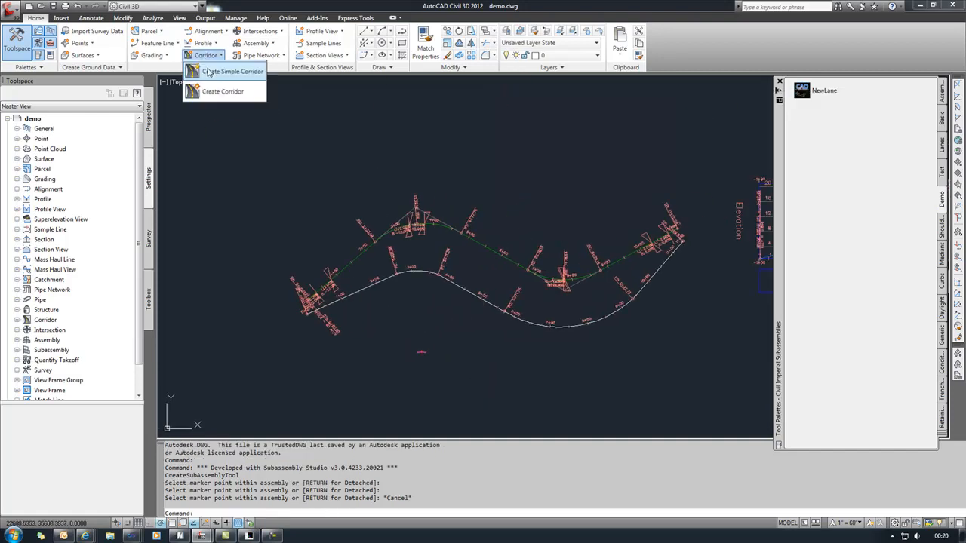
Create a simple corridor from Assembly - (1), mapping OffsetTarget to Alignment - (2)
click(232, 71)
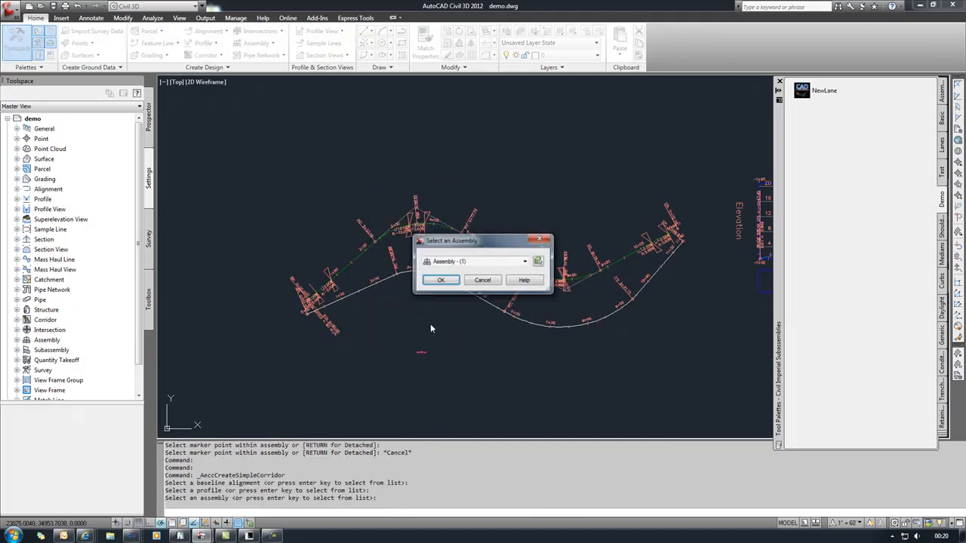
click(440, 280)
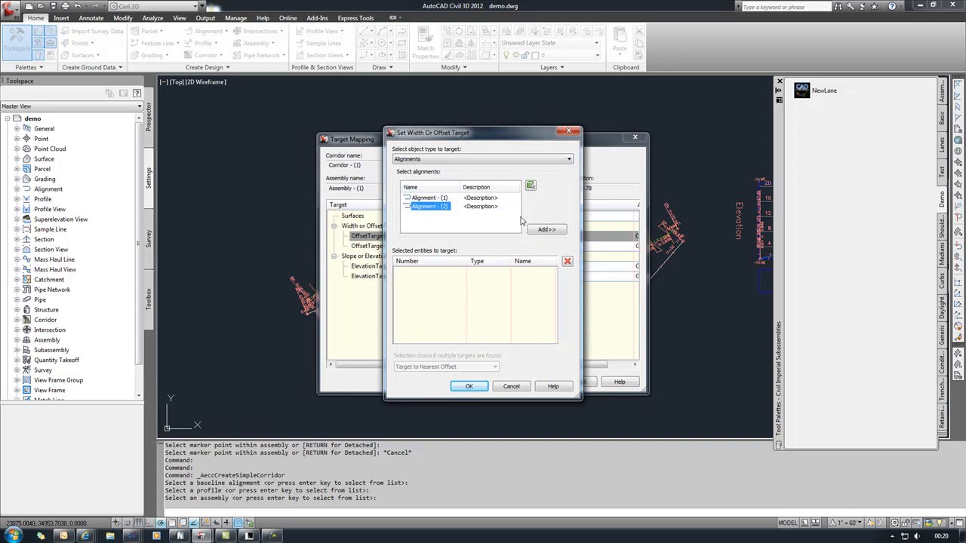
click(547, 229)
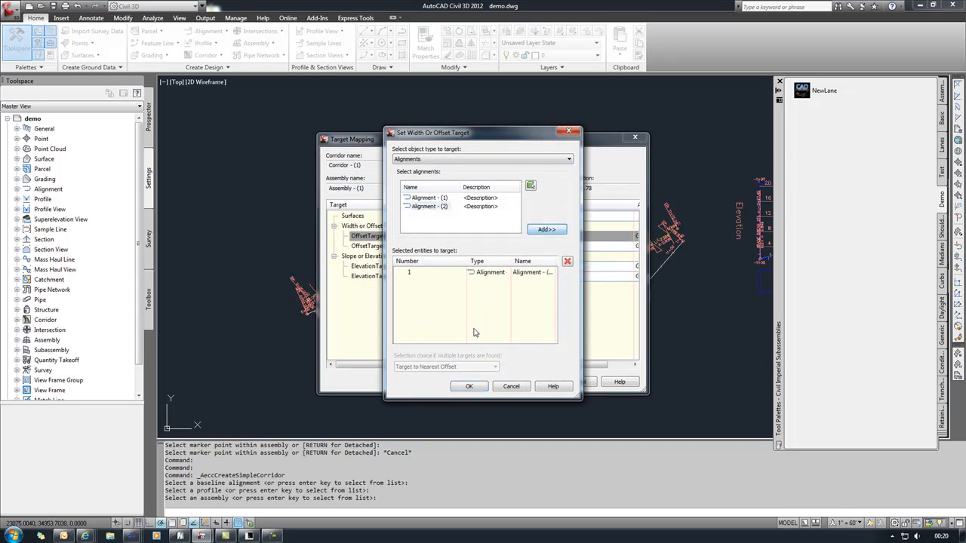
click(469, 386)
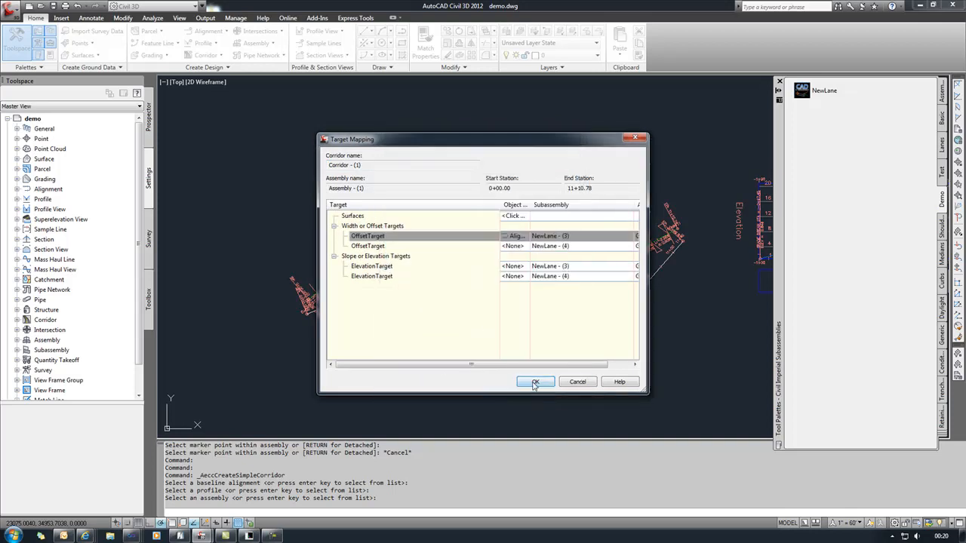
click(535, 381)
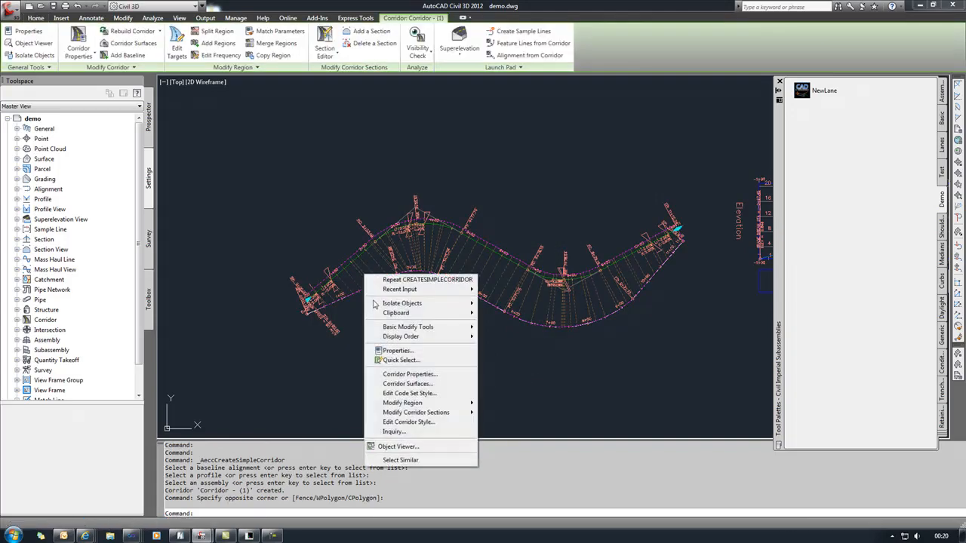
Open Corridor - (1) in the Object Viewer and orbit to see the lane edge along the curve
click(398, 446)
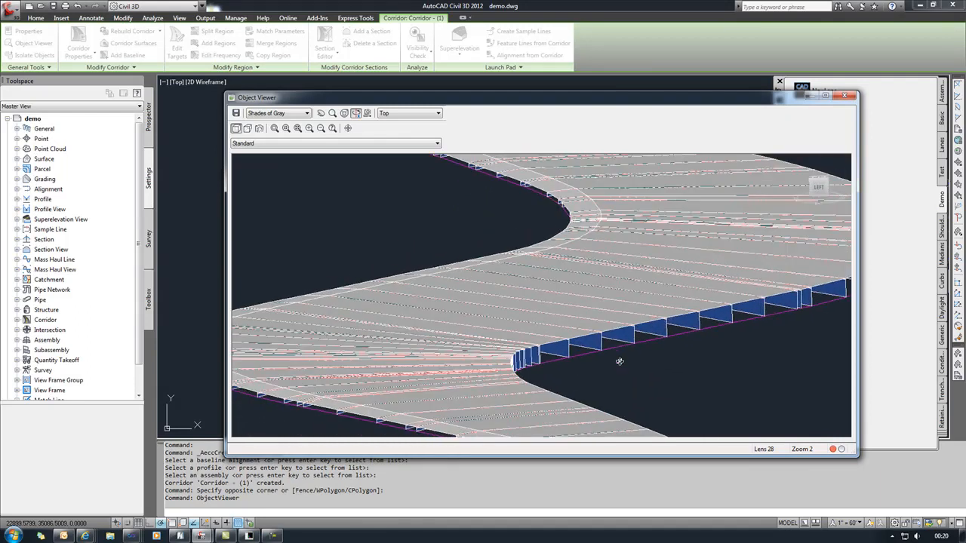
drag(619, 361, 580, 343)
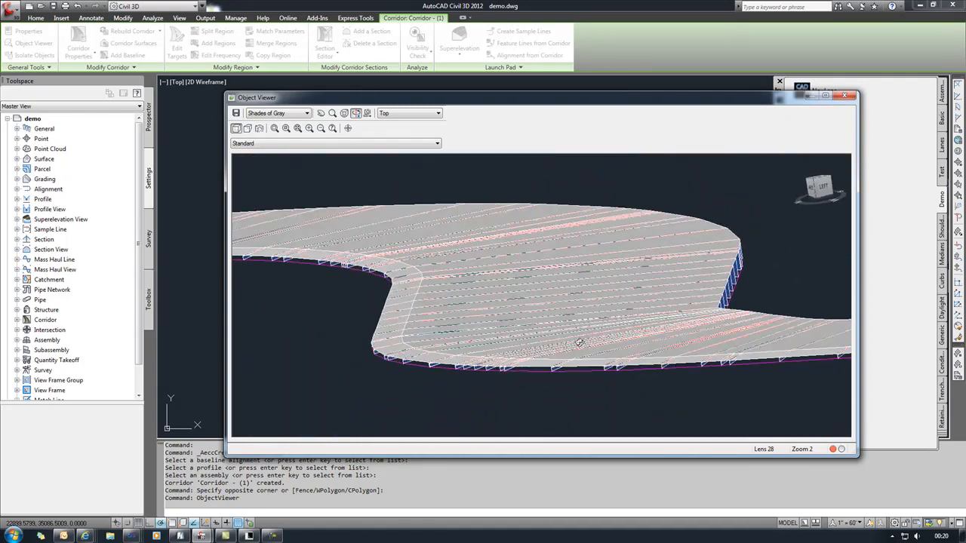
drag(581, 344, 554, 358)
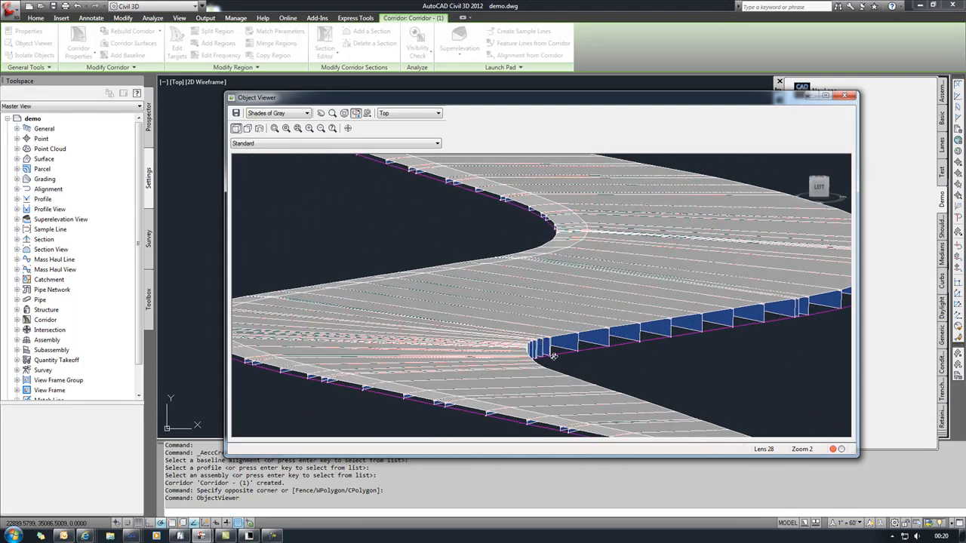
mouse_move(543, 336)
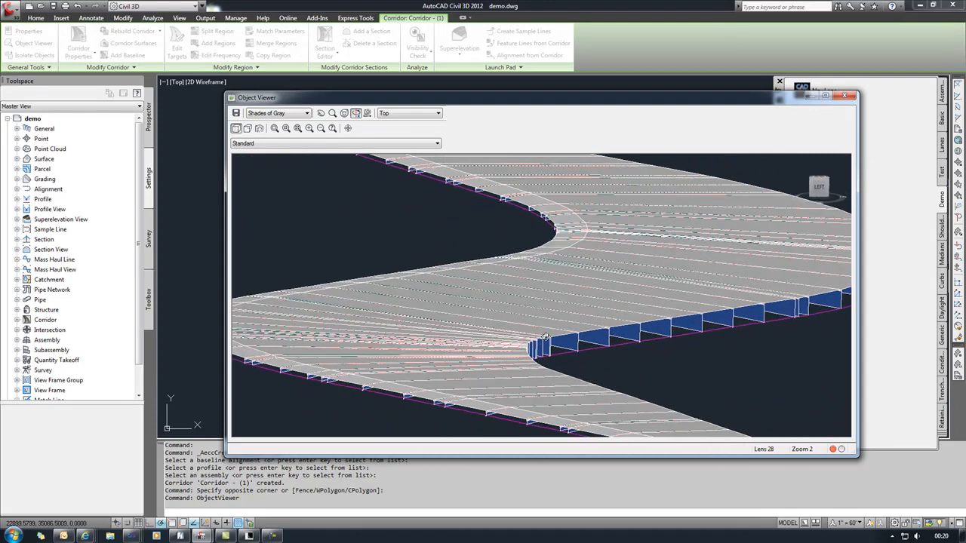